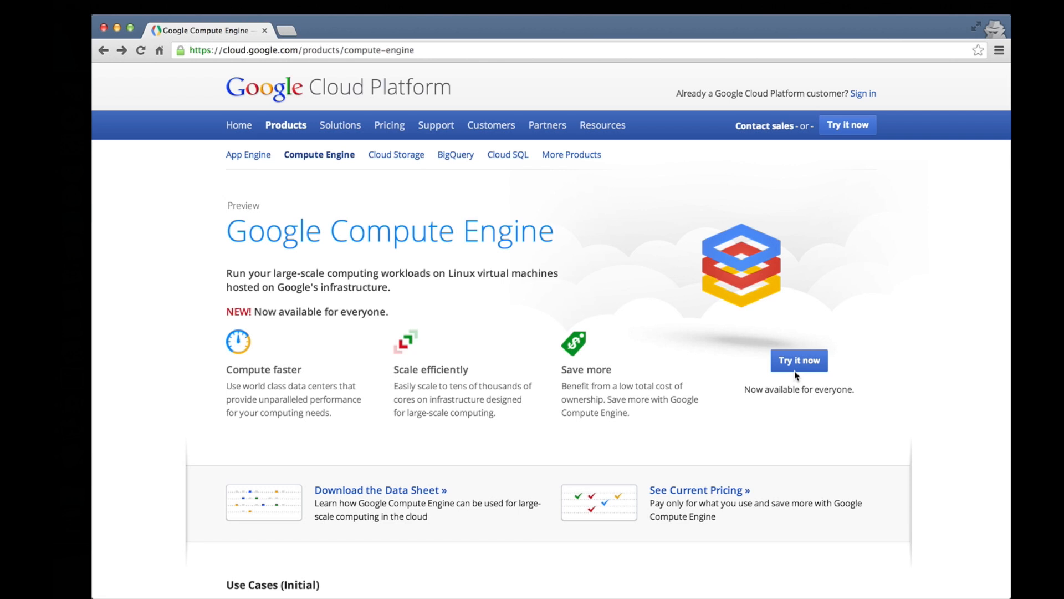
Create a new project named Web Server Project with ID web-server-225 from the Try it now sign-up.
{"action": "left_click", "coordinate": [799, 360]}
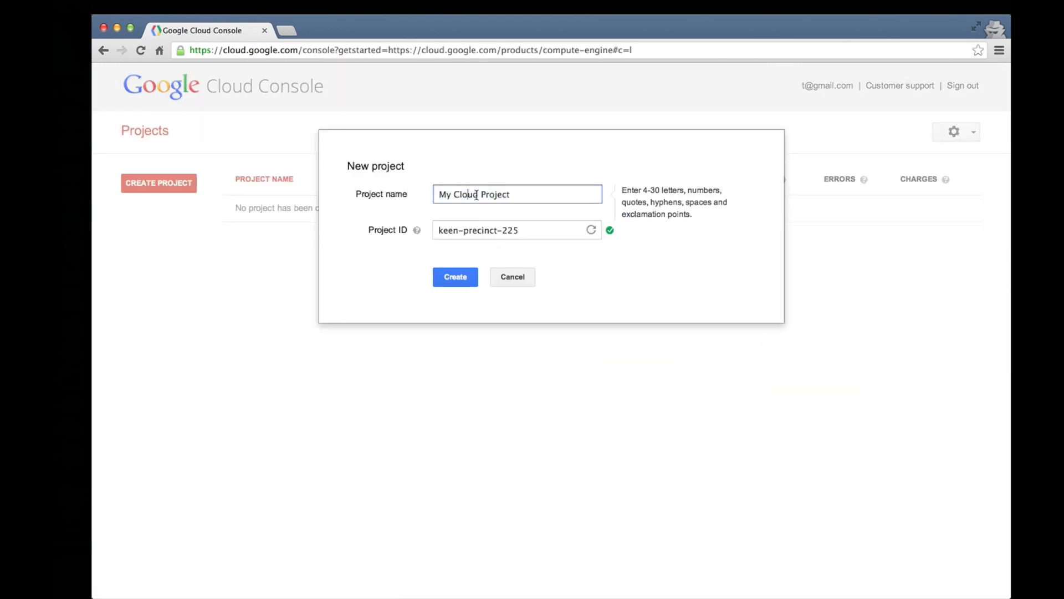
{"action": "type", "text": "WEb Project"}
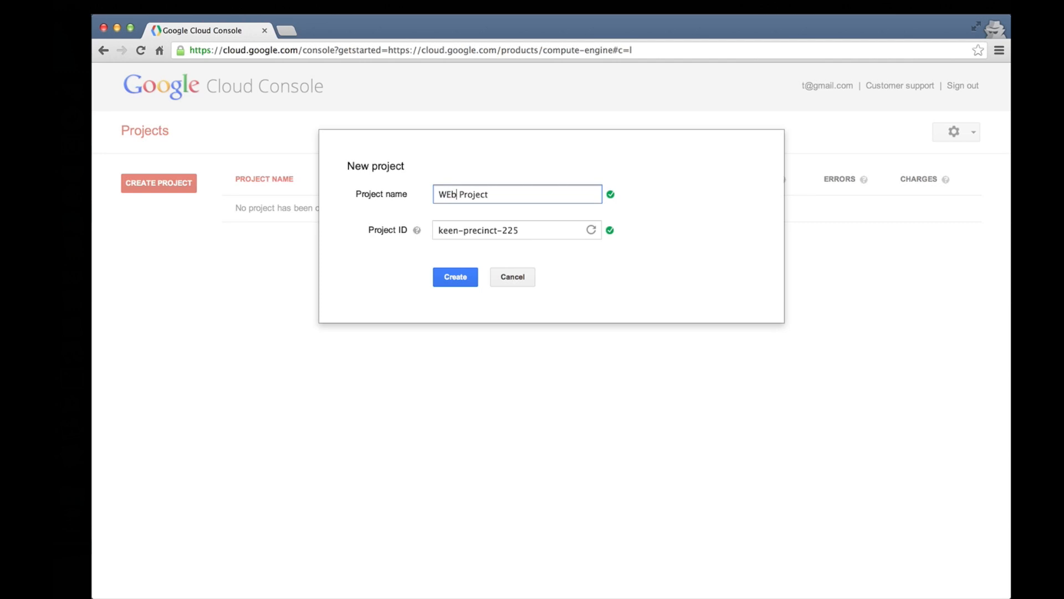
{"action": "type", "text": "Web Server"}
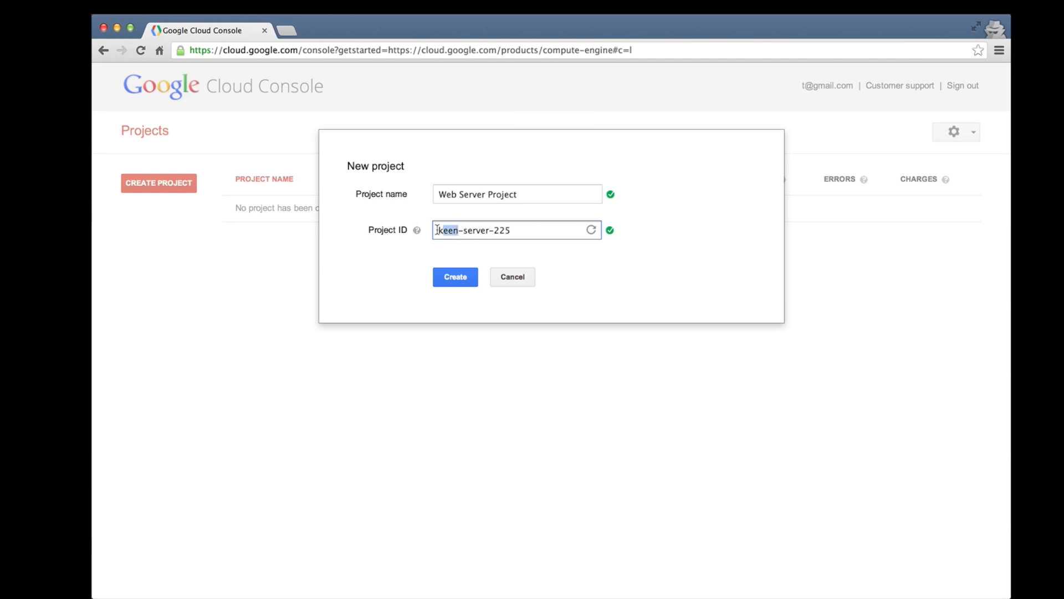
{"action": "type", "text": "web-server-225"}
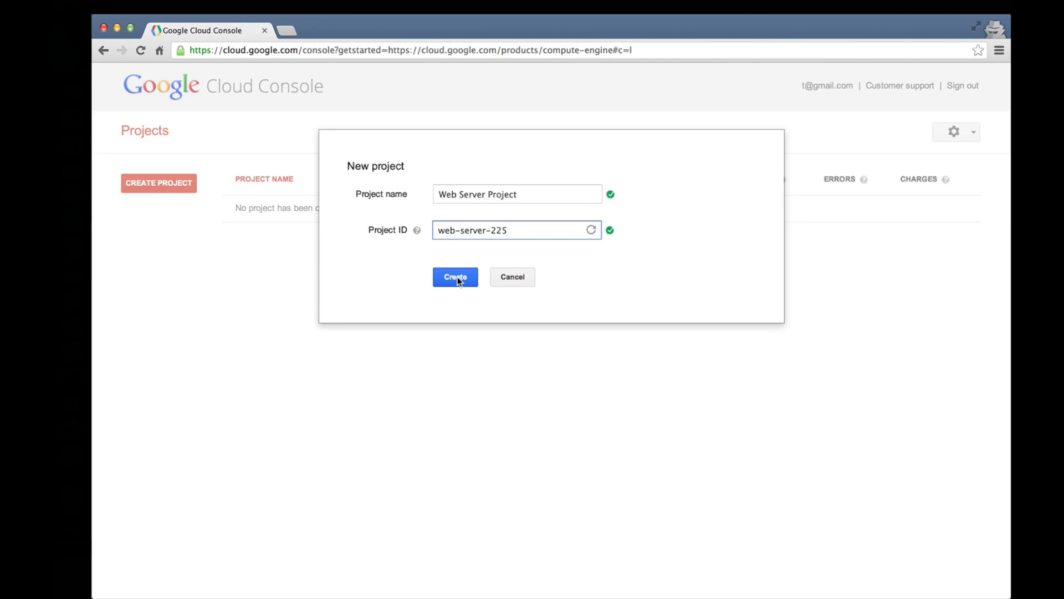
{"action": "left_click", "coordinate": [454, 276]}
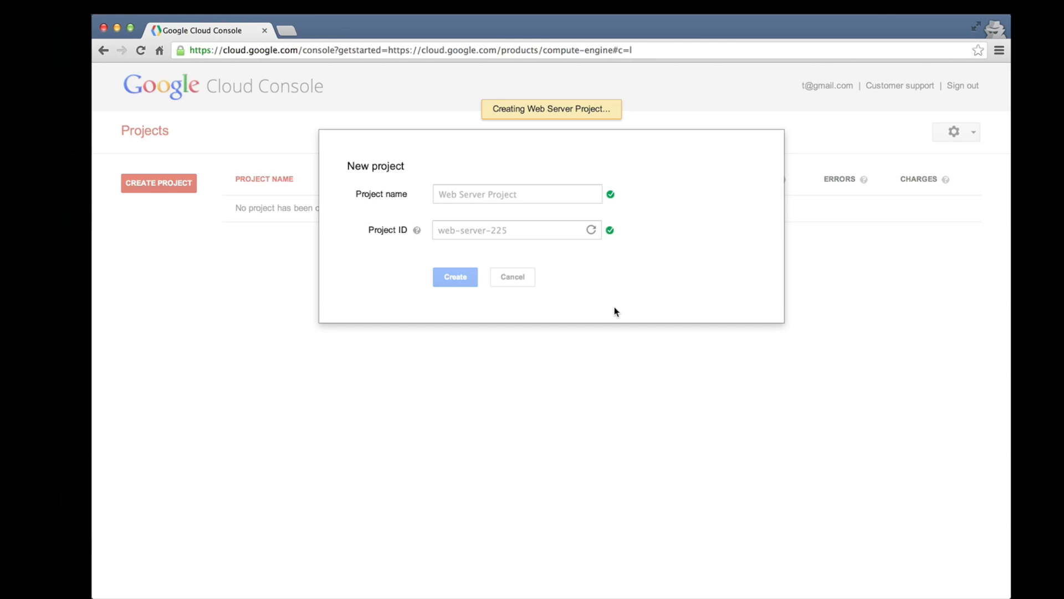
Enable billing for Web Server Project and land on its empty Compute Engine Instances list.
{"action": "left_click", "coordinate": [454, 276]}
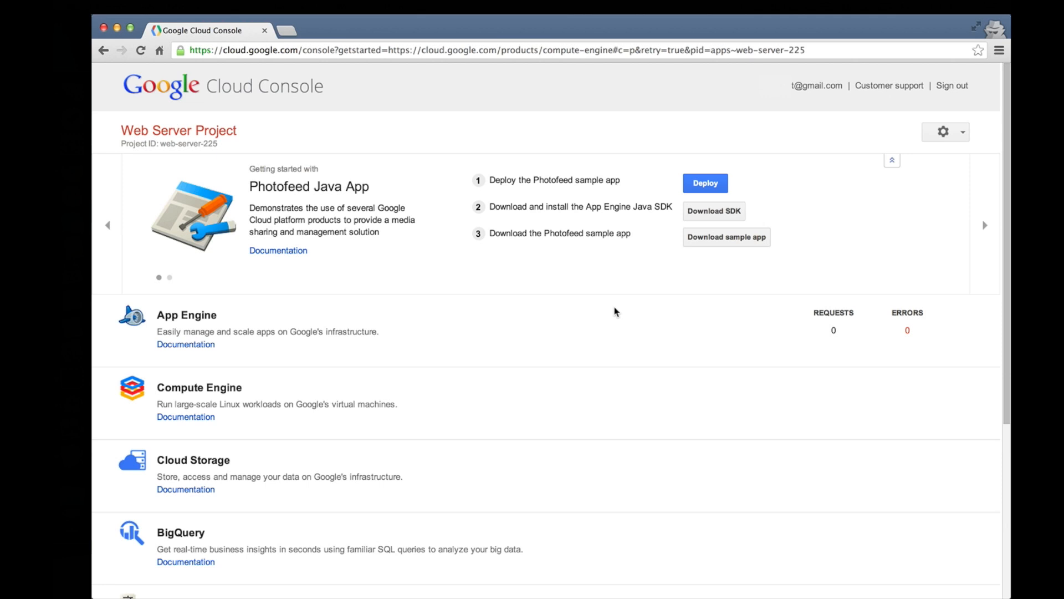
{"action": "scroll", "scroll_direction": "down", "scroll_amount": 3}
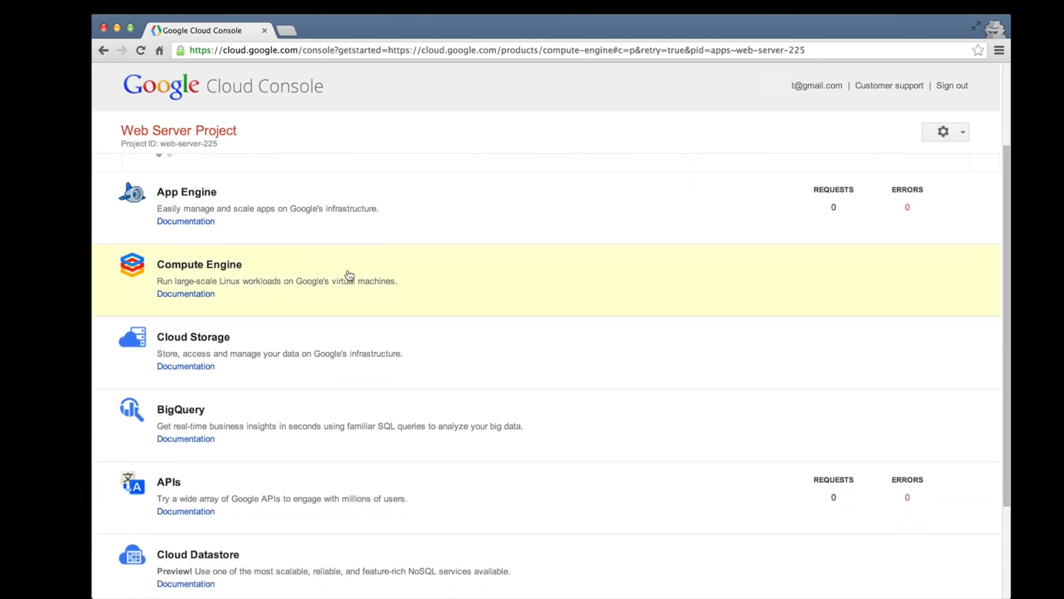
{"action": "left_click", "coordinate": [199, 278]}
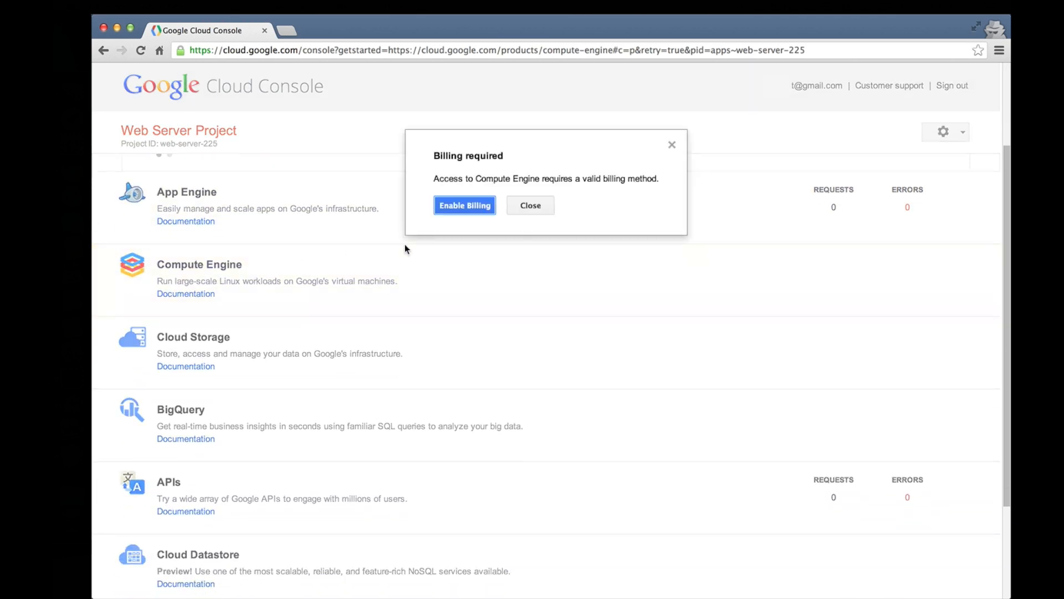
{"action": "left_click", "coordinate": [465, 205]}
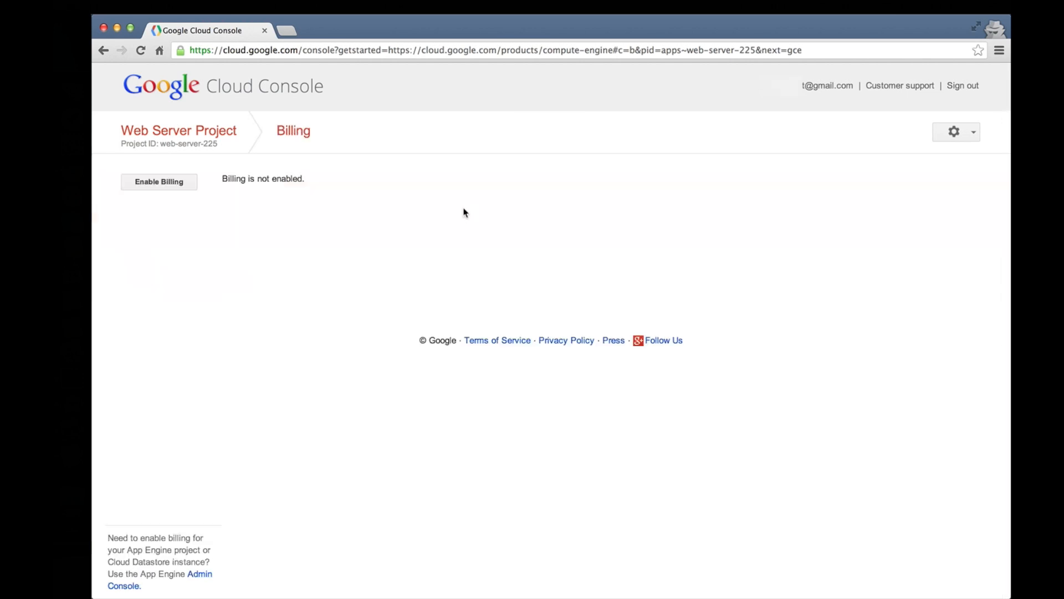
{"action": "left_click", "coordinate": [159, 181]}
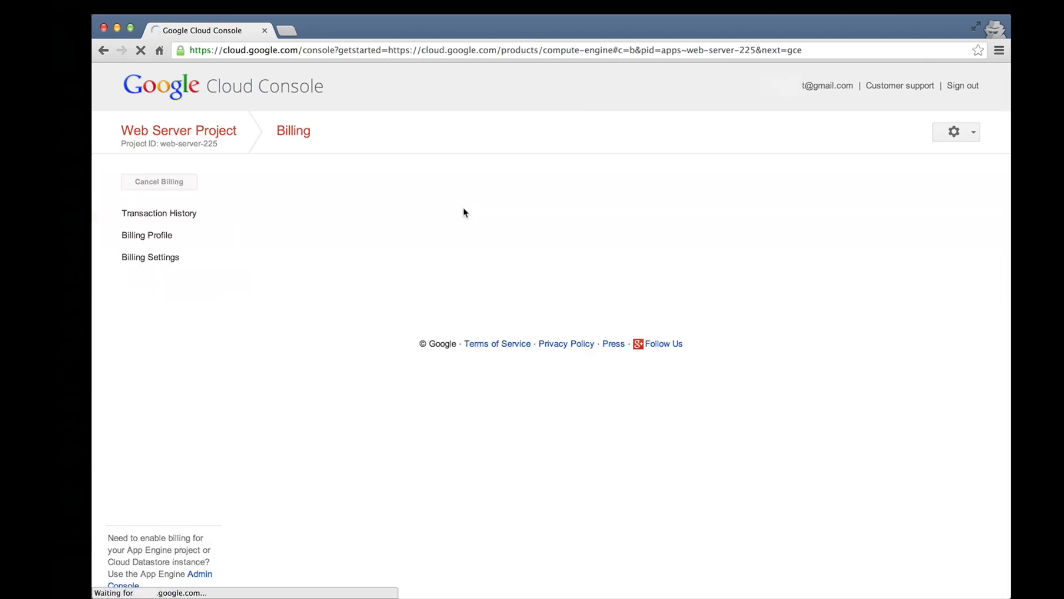
{"action": "left_click", "coordinate": [146, 235]}
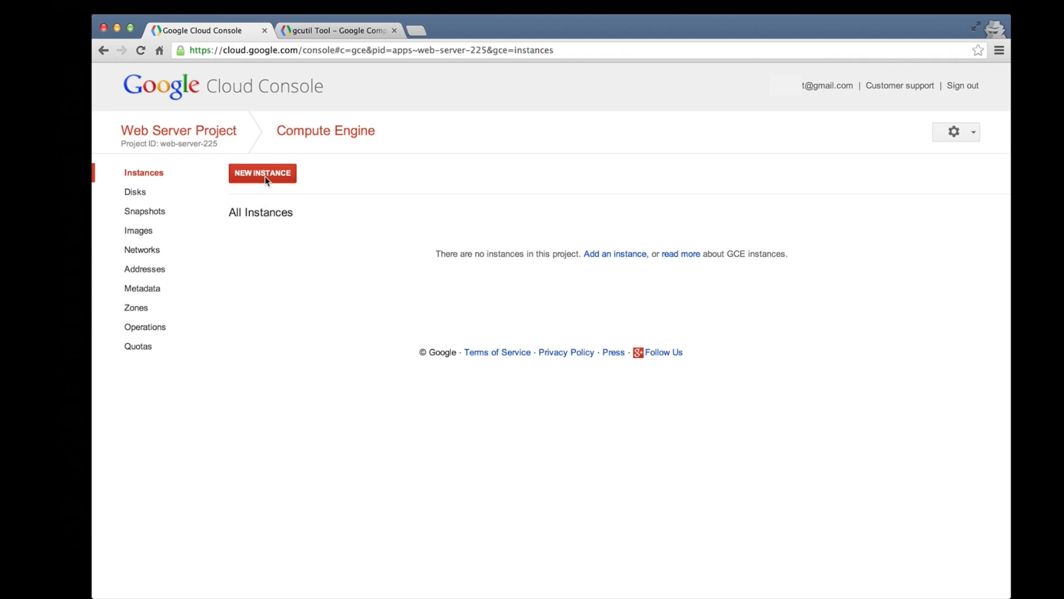
Create a Debian VM named test-web-server with the f1-micro machine type in us-central1-a.
{"action": "left_click", "coordinate": [262, 173]}
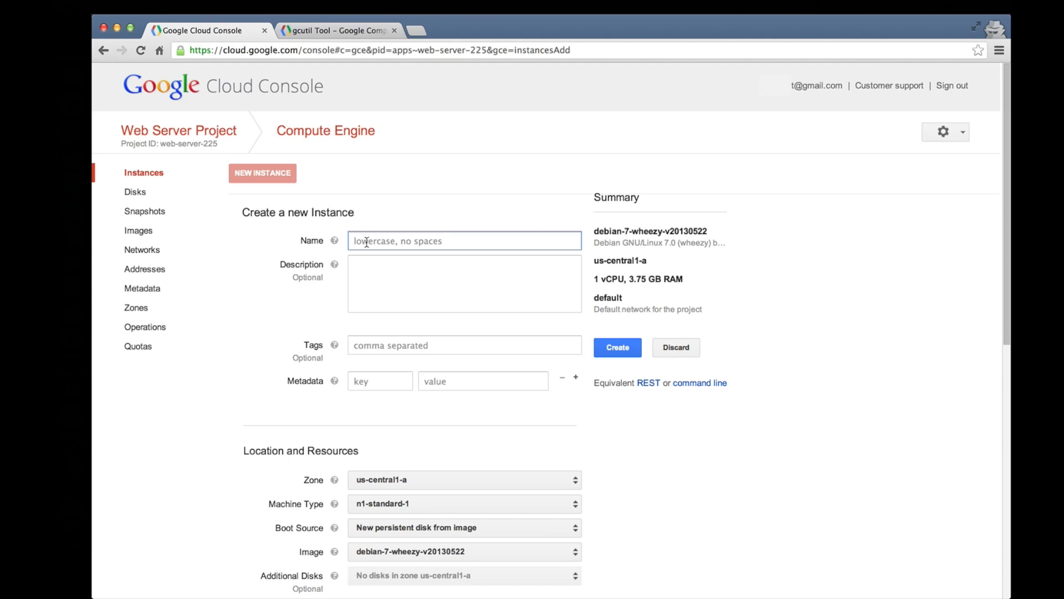
{"action": "type", "text": "test-web-server"}
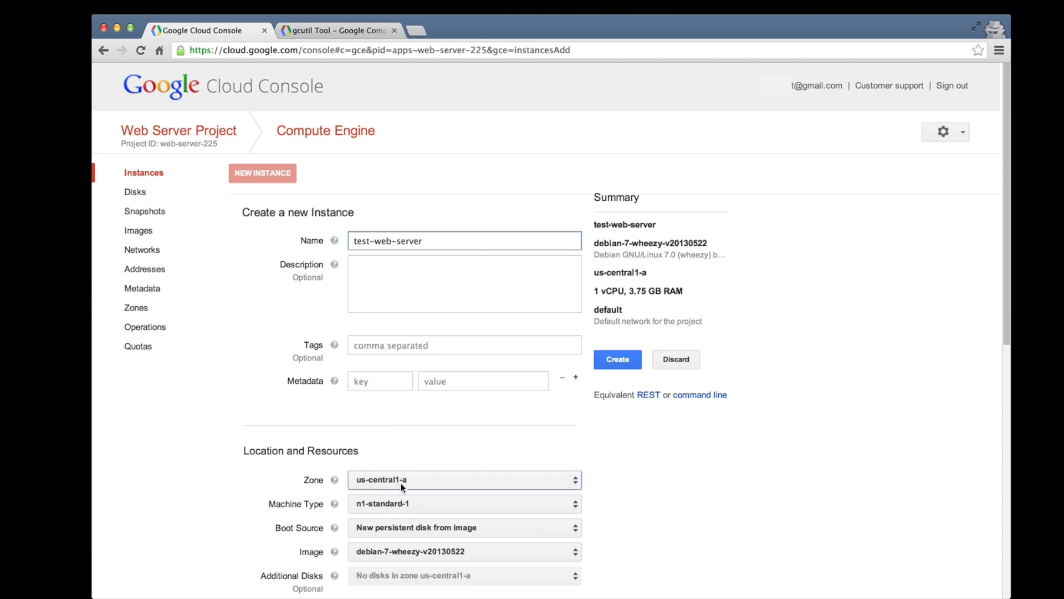
{"action": "left_click", "coordinate": [464, 503]}
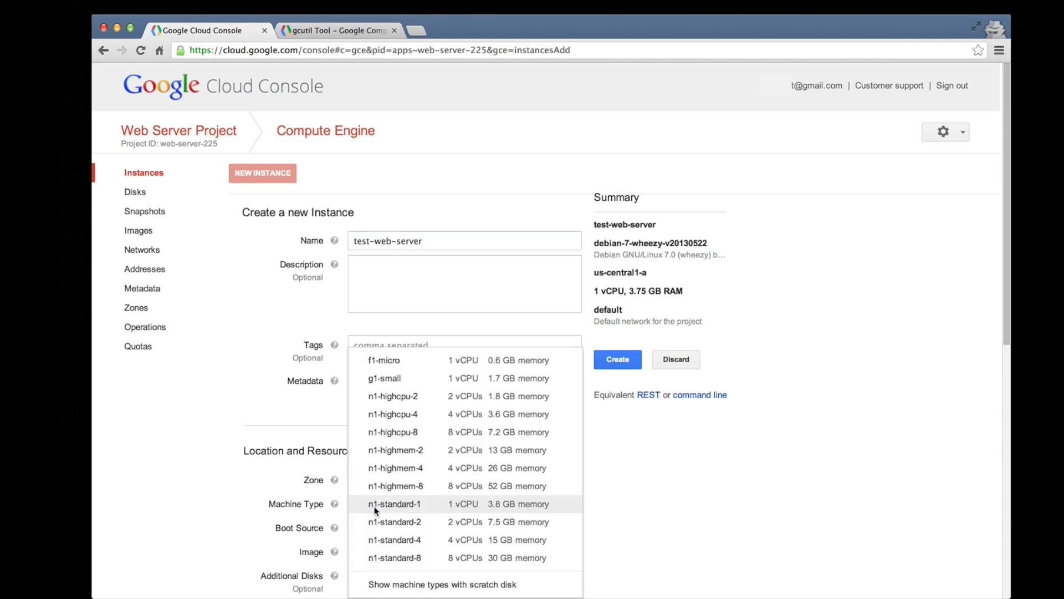
{"action": "mouse_move", "coordinate": [392, 396]}
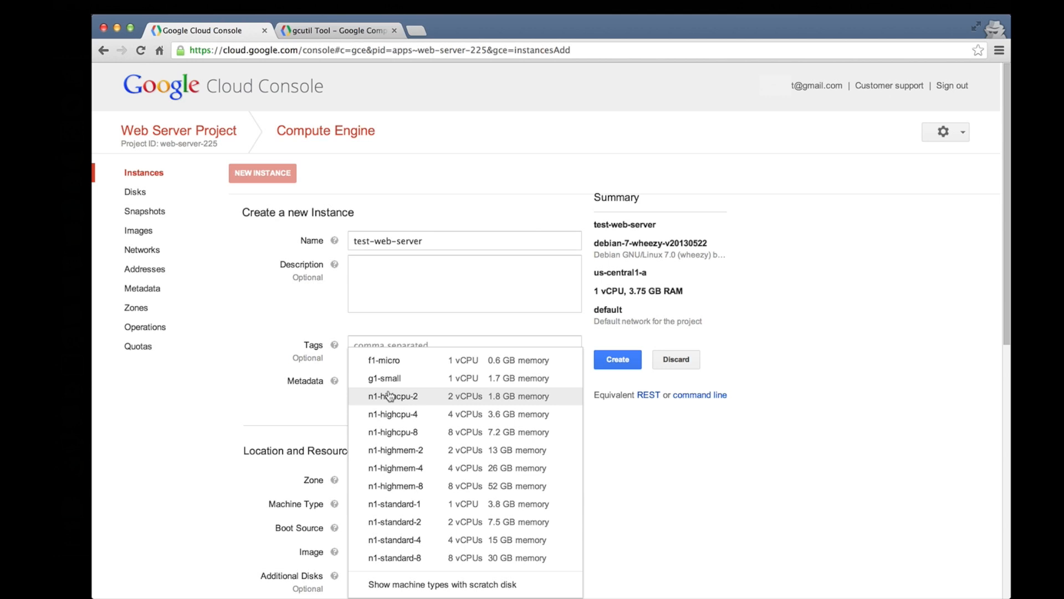
{"action": "mouse_move", "coordinate": [384, 359]}
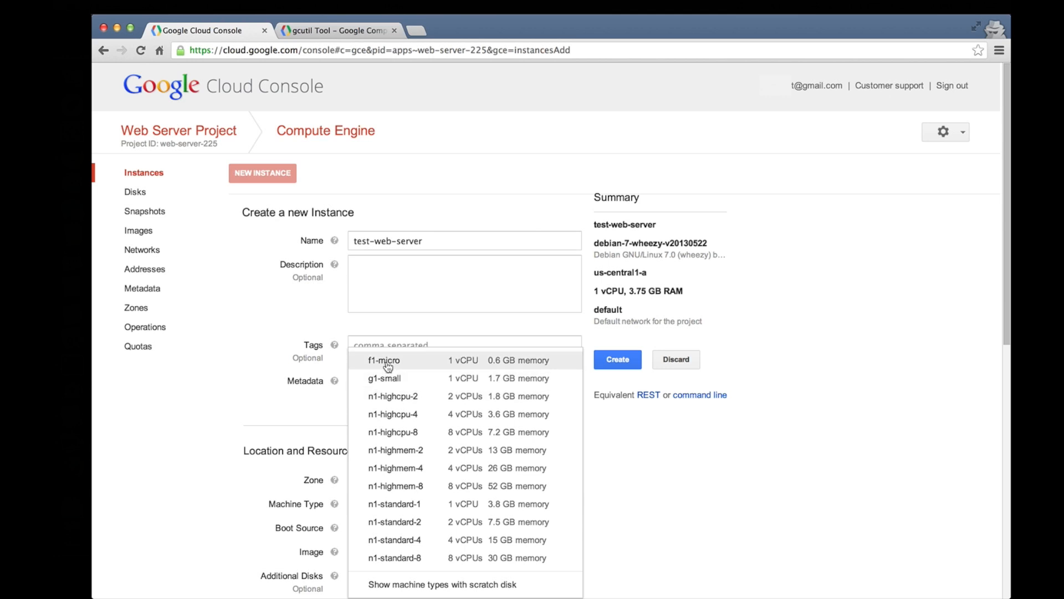
{"action": "left_click", "coordinate": [385, 359]}
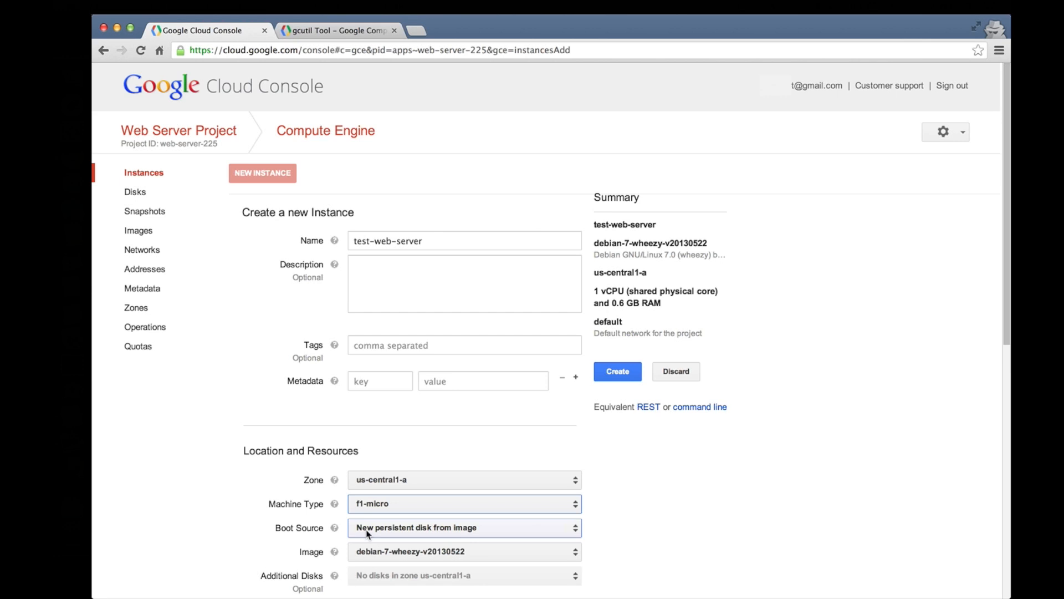
{"action": "mouse_move", "coordinate": [406, 539]}
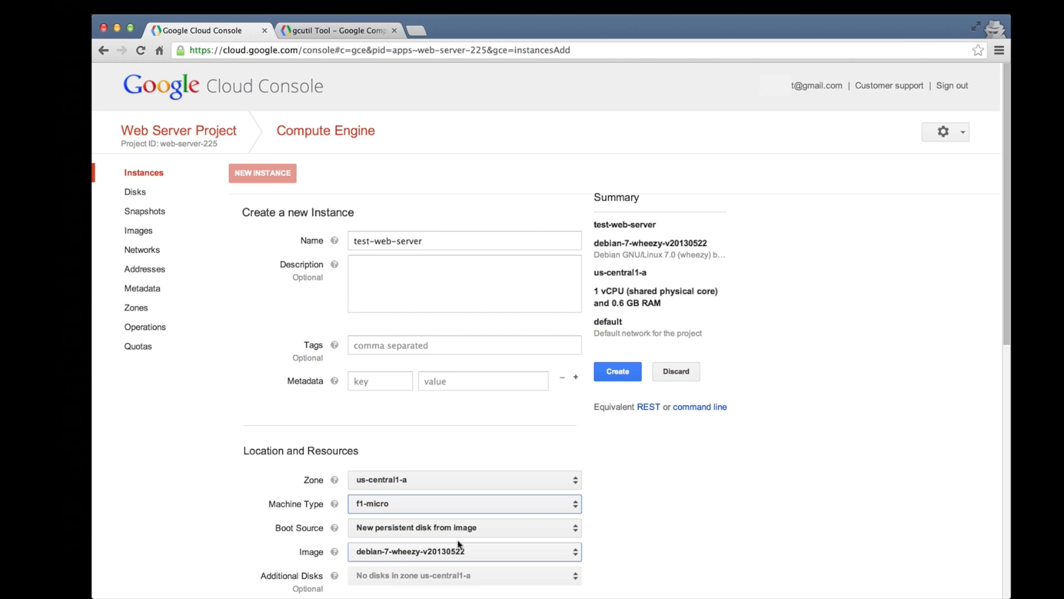
{"action": "mouse_move", "coordinate": [634, 437]}
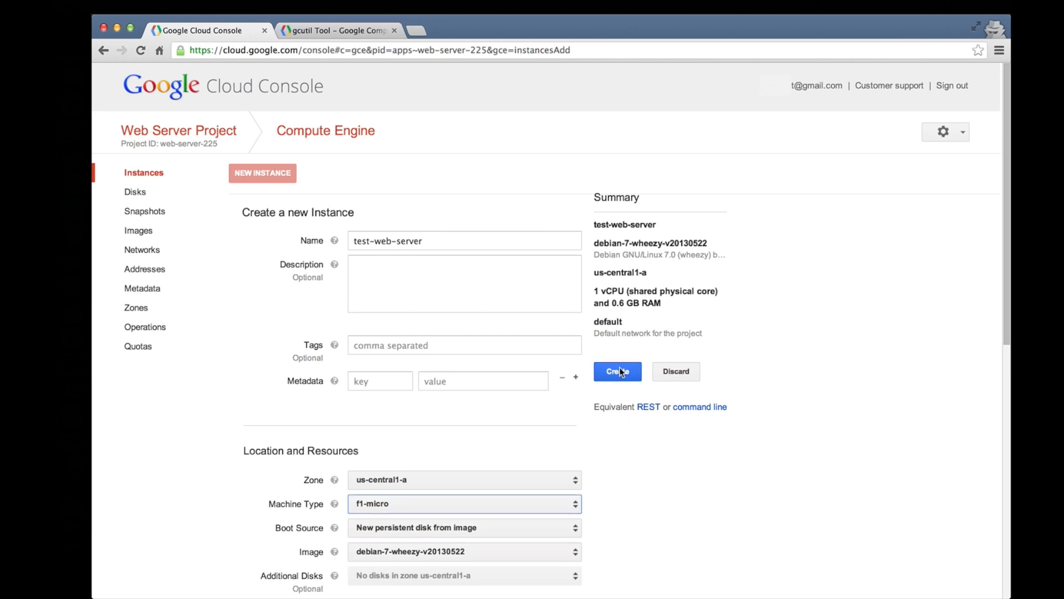
{"action": "left_click", "coordinate": [617, 372]}
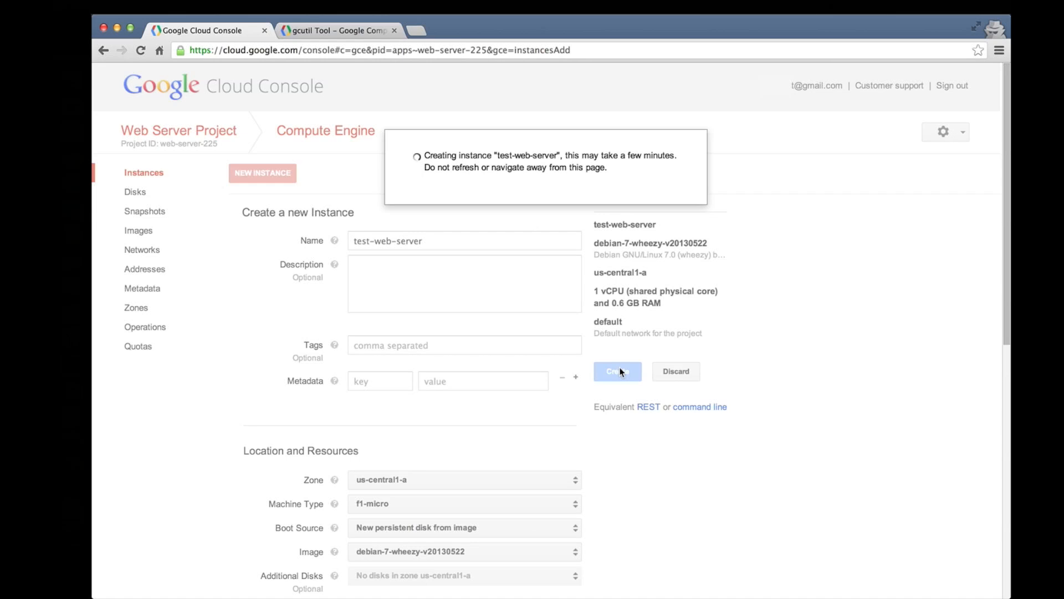
Wait on the Instances page until test-web-server shows as running with an external IP.
{"action": "left_click", "coordinate": [616, 371]}
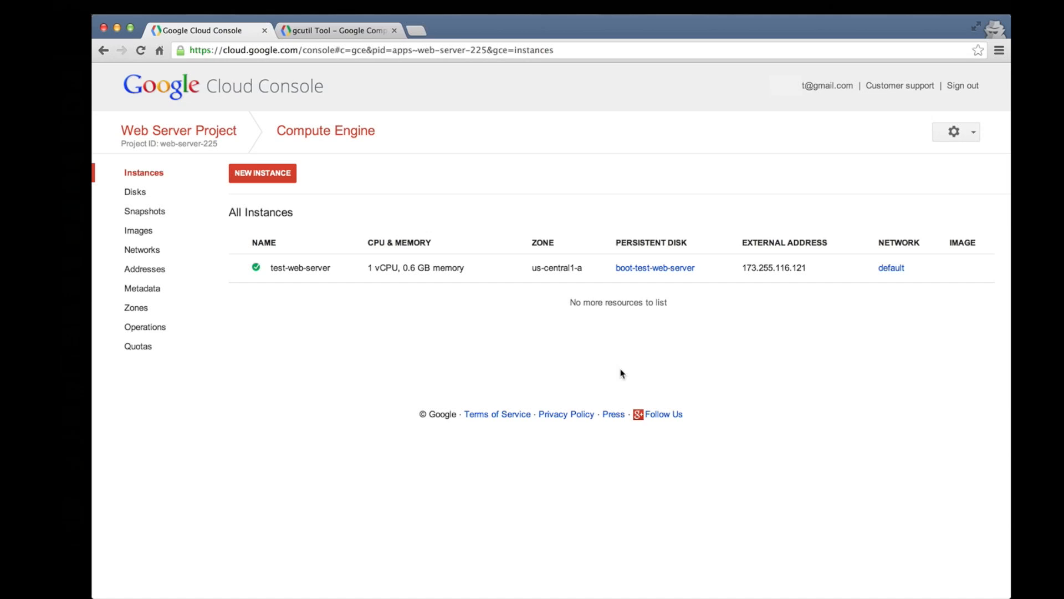
{"action": "mouse_move", "coordinate": [223, 265]}
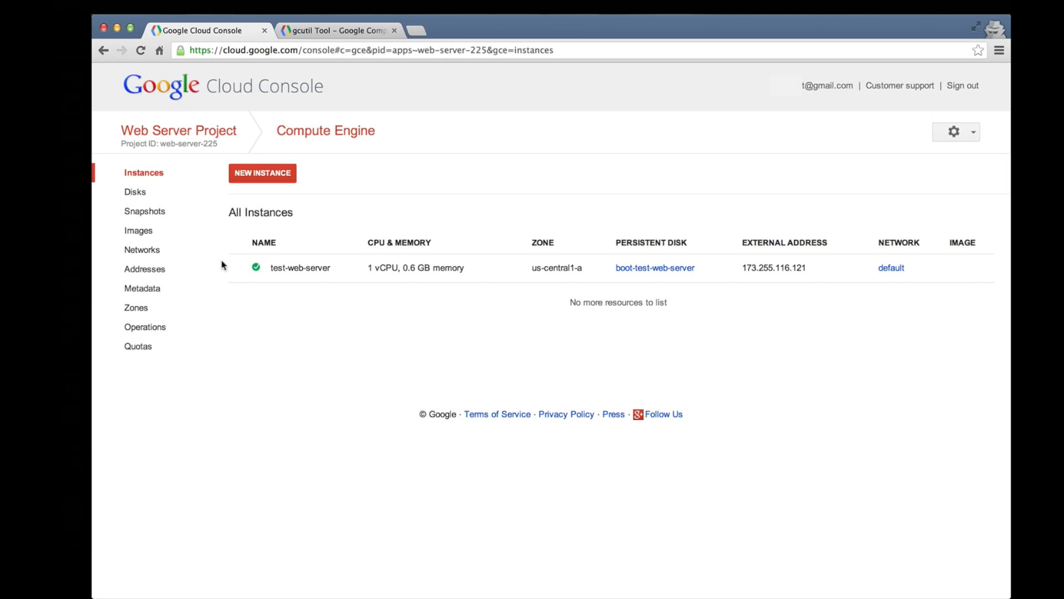
Go to the default network's details and start a new firewall rule.
{"action": "left_click", "coordinate": [143, 249]}
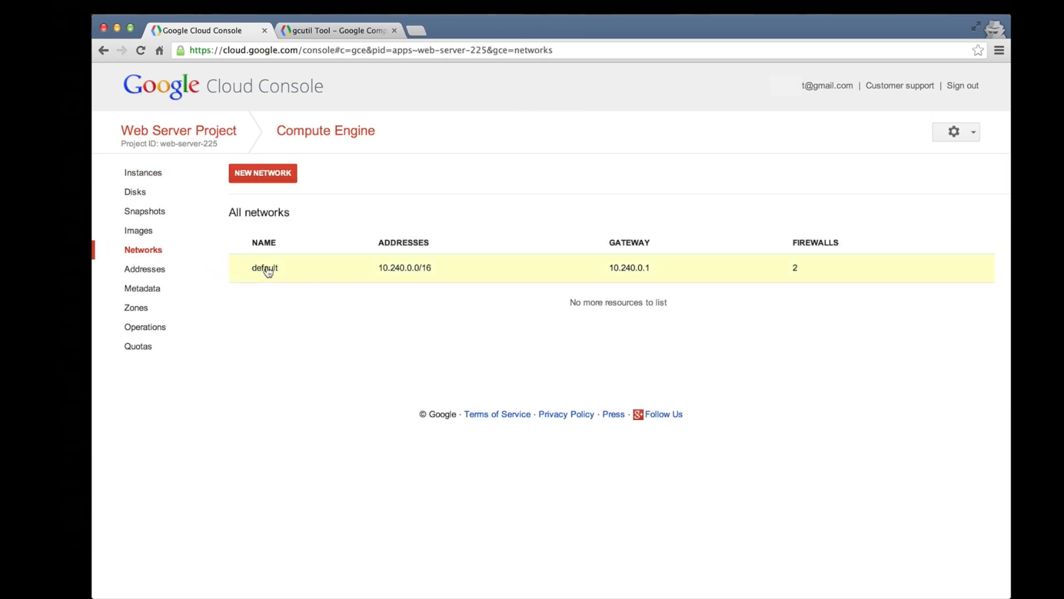
{"action": "left_click", "coordinate": [264, 267]}
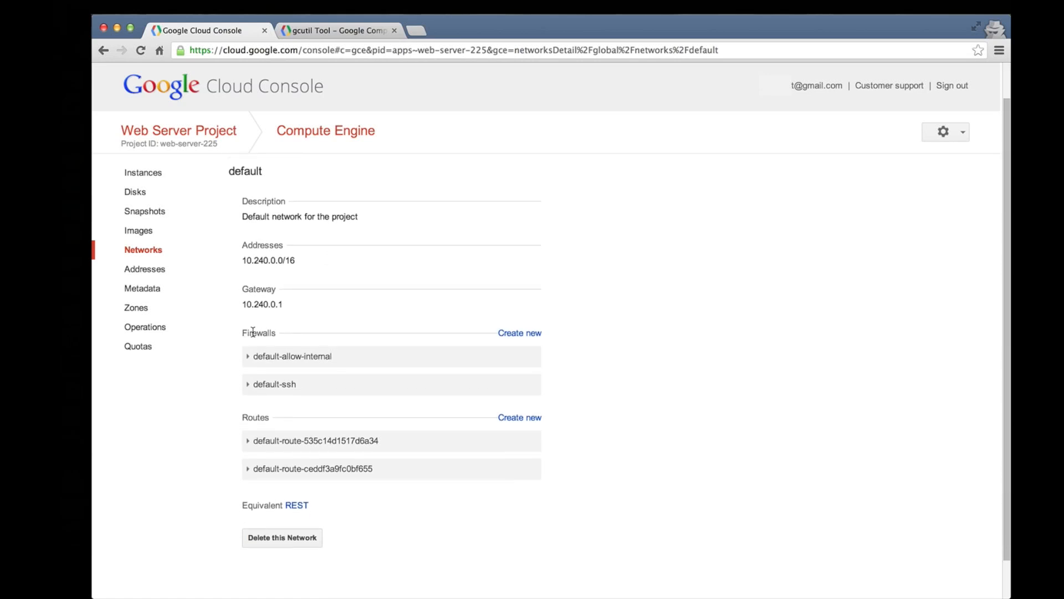
{"action": "mouse_move", "coordinate": [520, 332]}
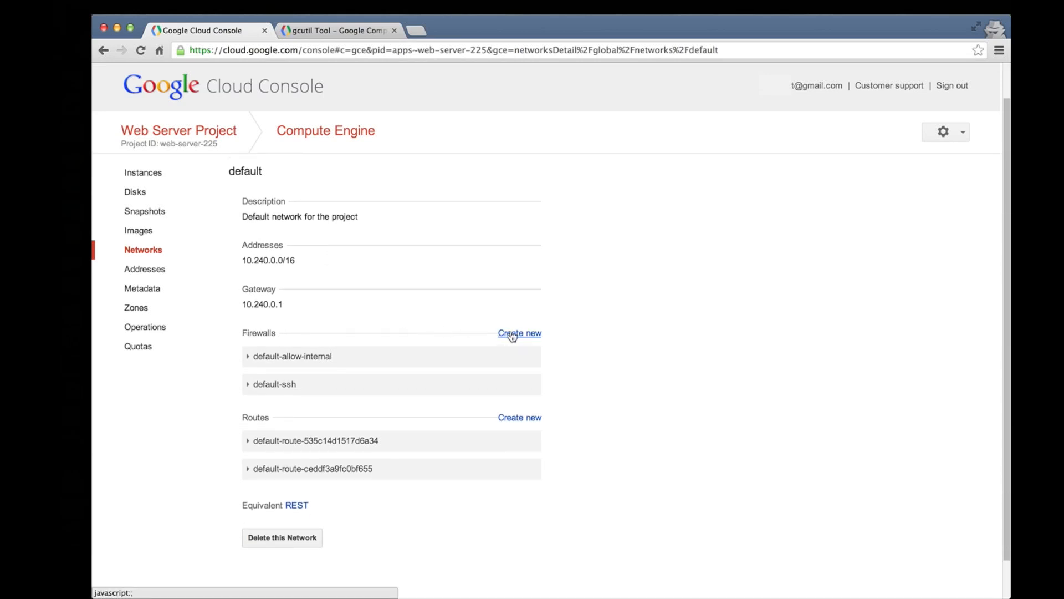
{"action": "left_click", "coordinate": [519, 333]}
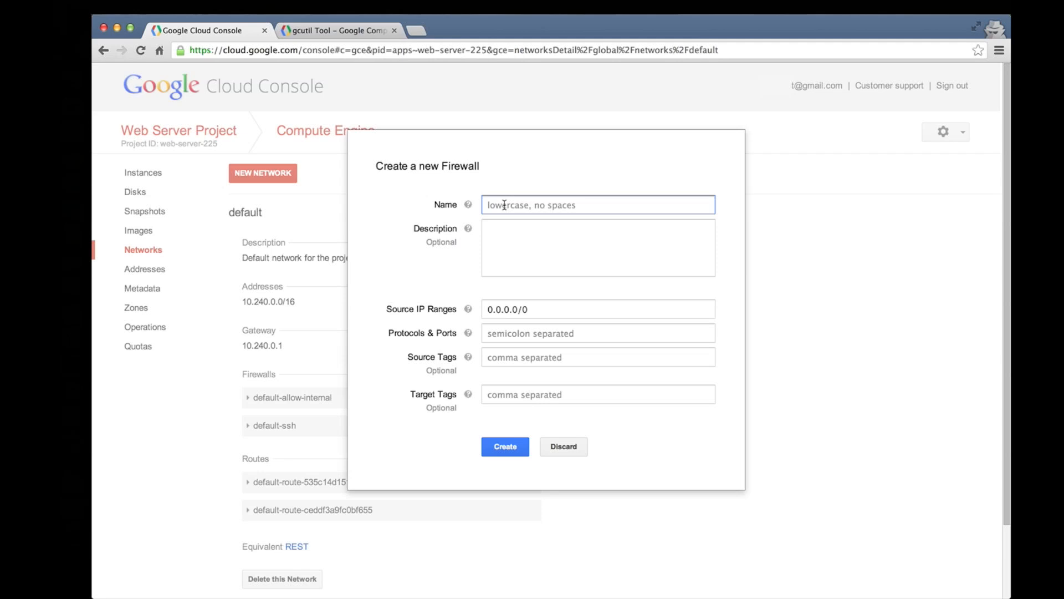
Name the rule http1, allow tcp:80 from any source, and create it.
{"action": "type", "text": "htt"}
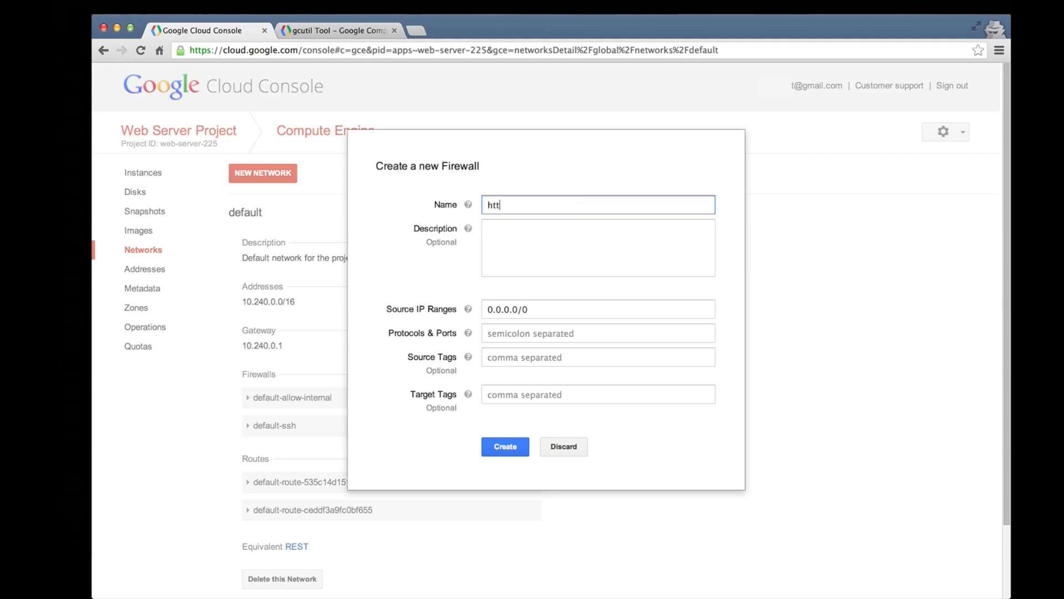
{"action": "type", "text": "p1"}
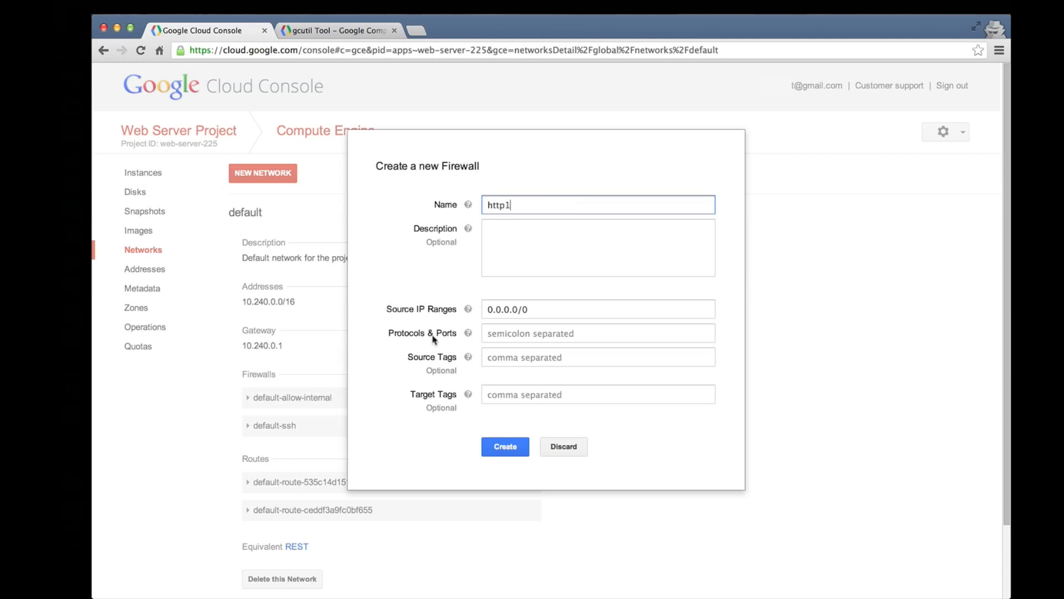
{"action": "left_click", "coordinate": [598, 333]}
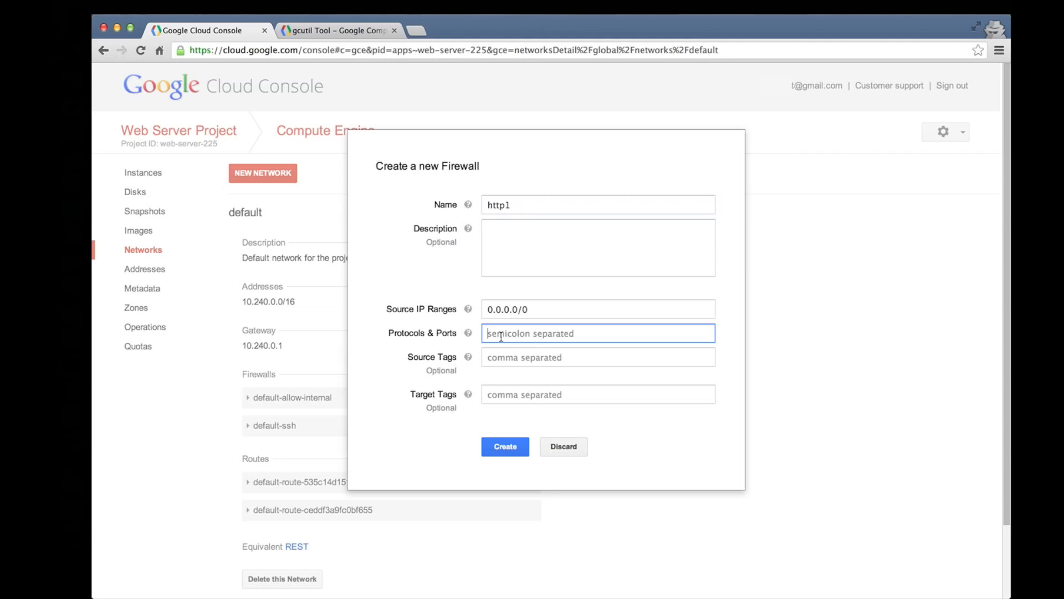
{"action": "type", "text": "tcp"}
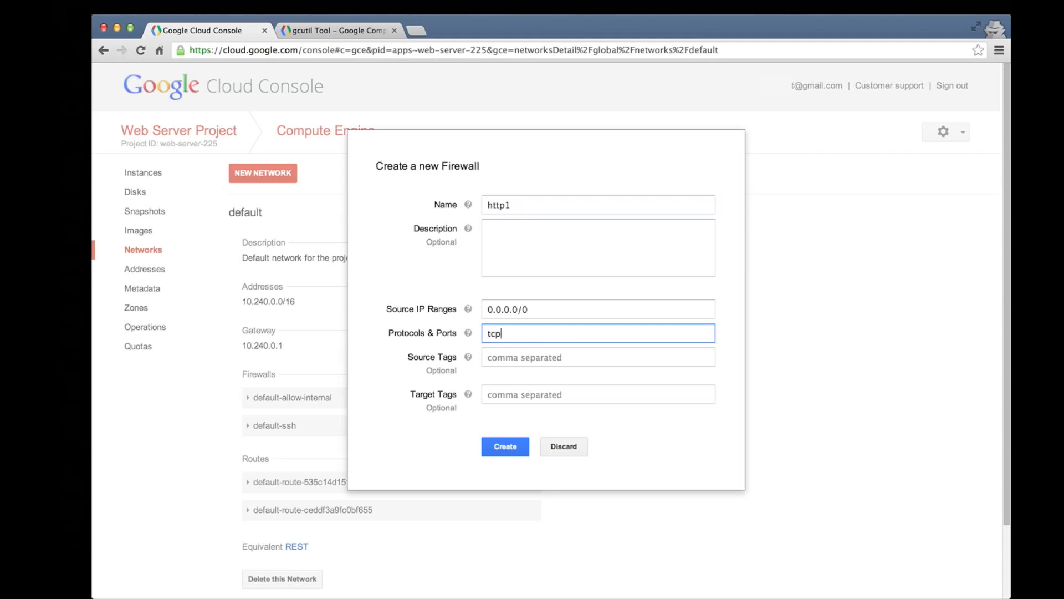
{"action": "type", "text": ":80"}
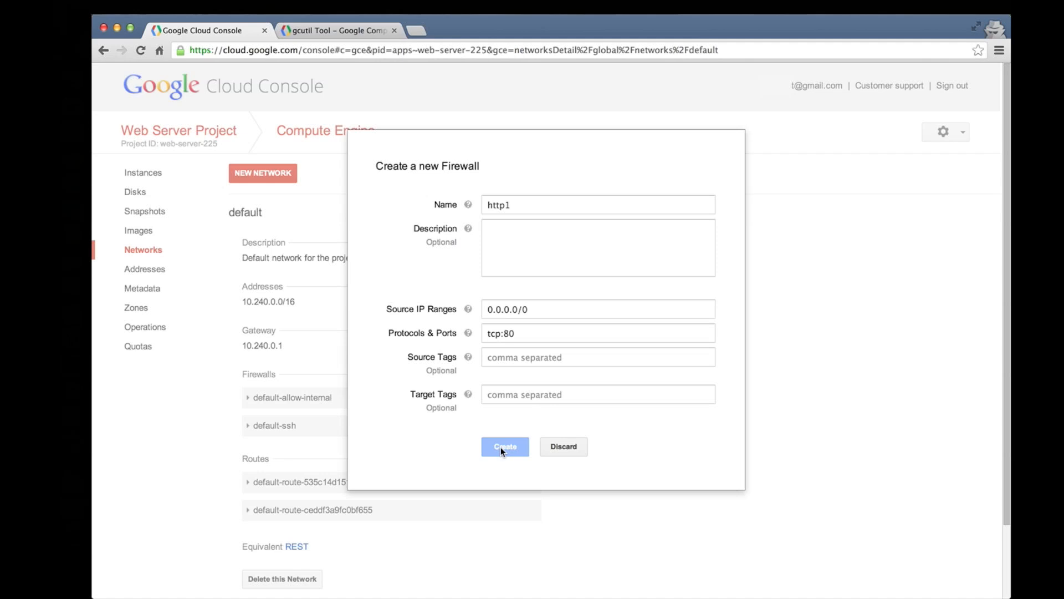
{"action": "left_click", "coordinate": [504, 447]}
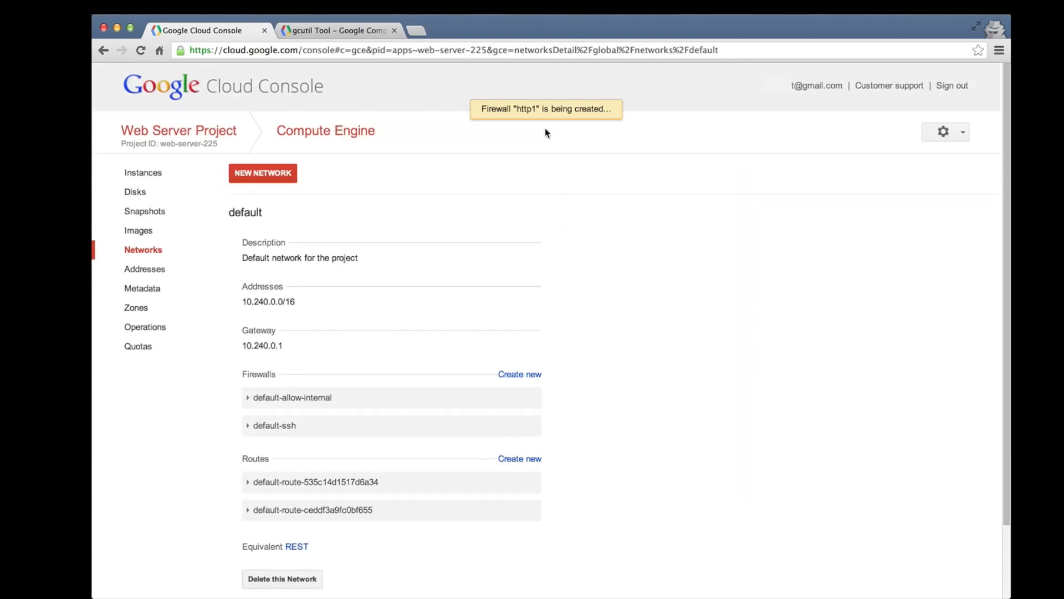
{"action": "mouse_move", "coordinate": [594, 284]}
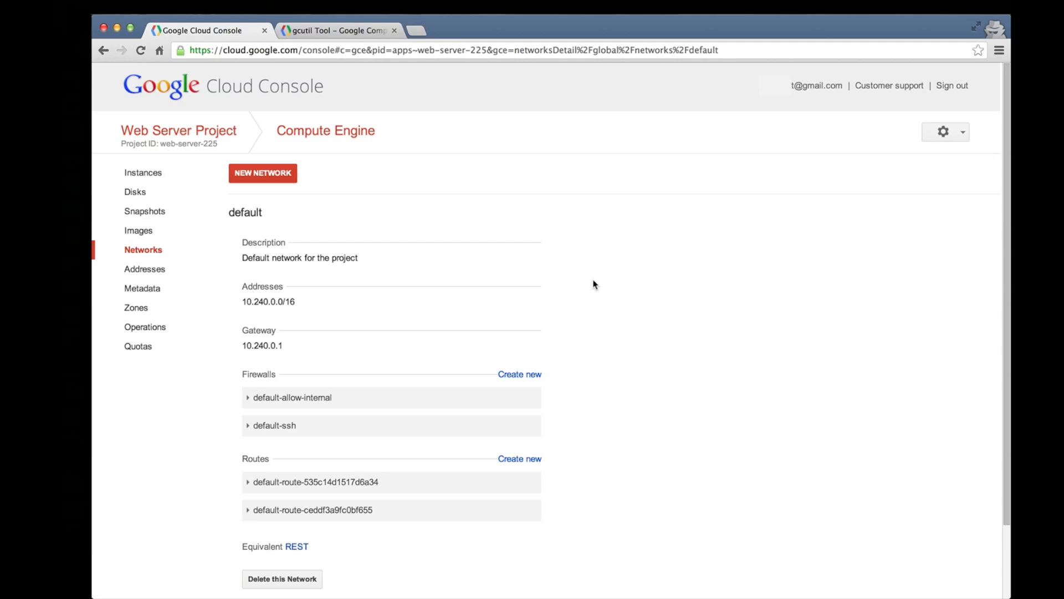
{"action": "mouse_move", "coordinate": [279, 379]}
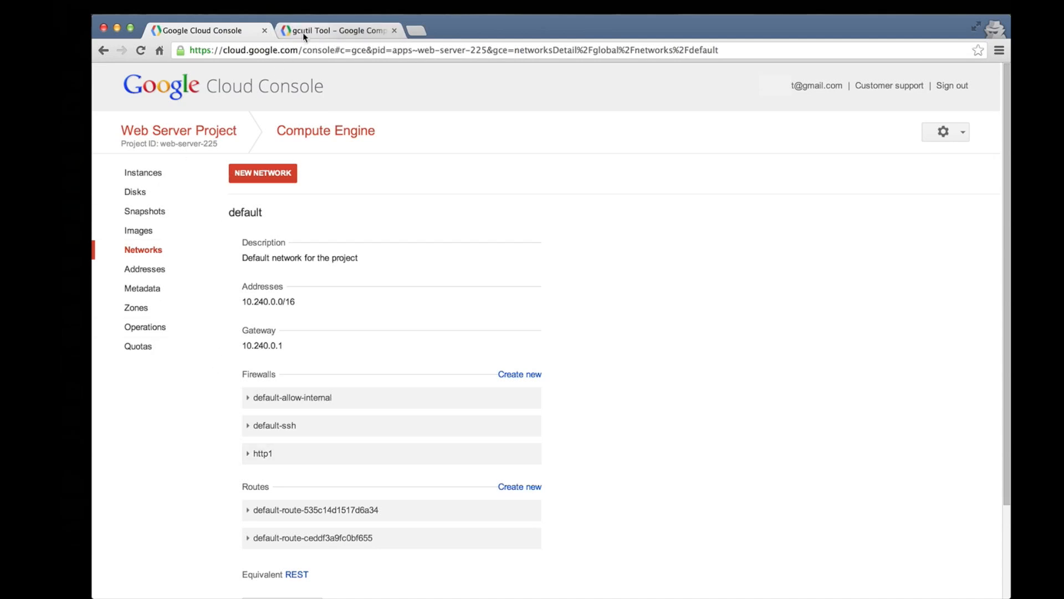
{"action": "left_click", "coordinate": [338, 31]}
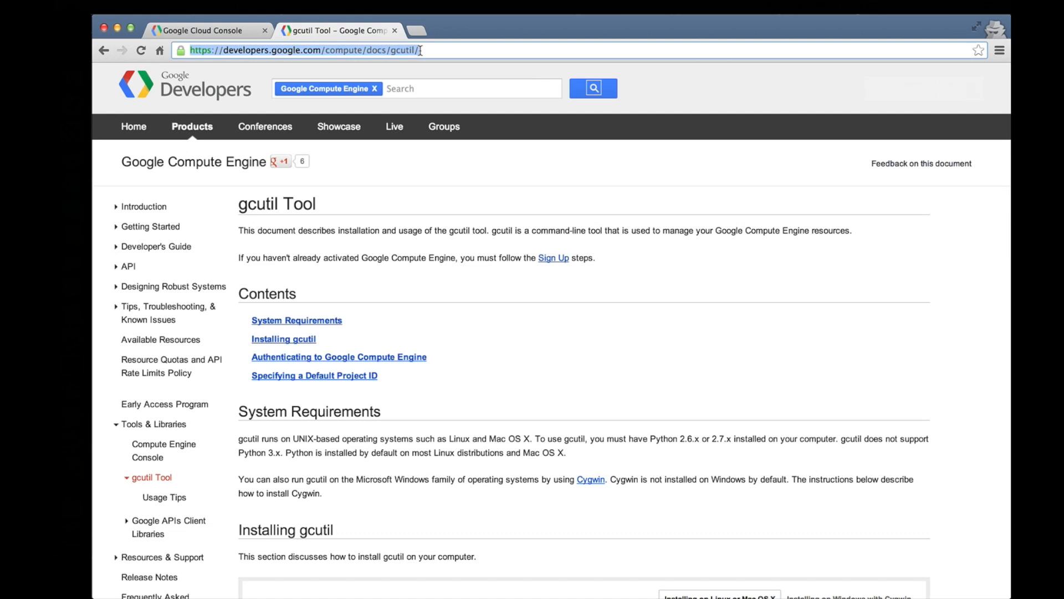
{"action": "left_click", "coordinate": [204, 31]}
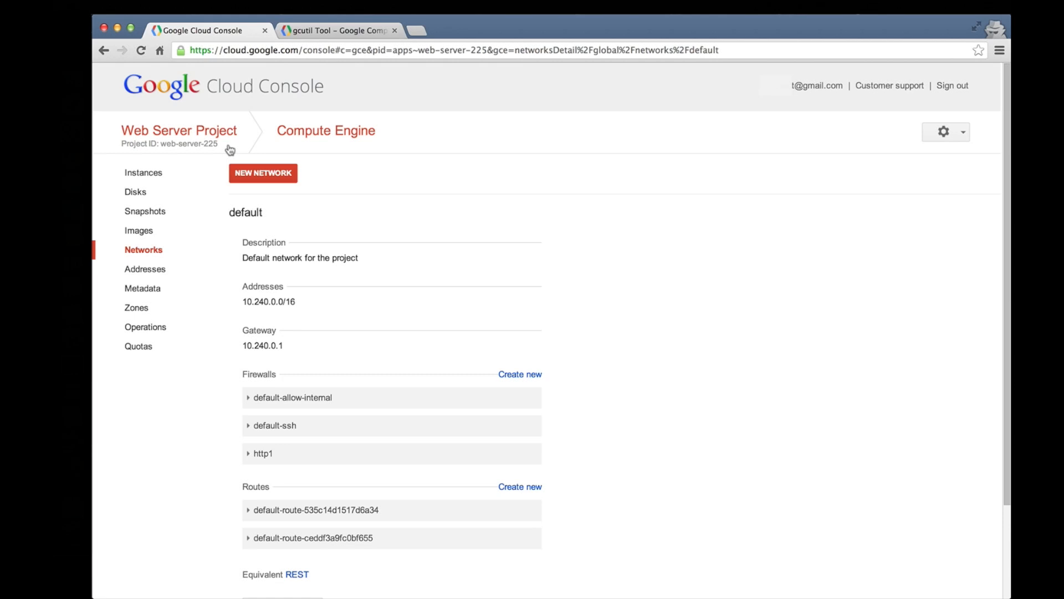
Show the gcutil ssh command on the test-web-server instance details page.
{"action": "left_click", "coordinate": [143, 173]}
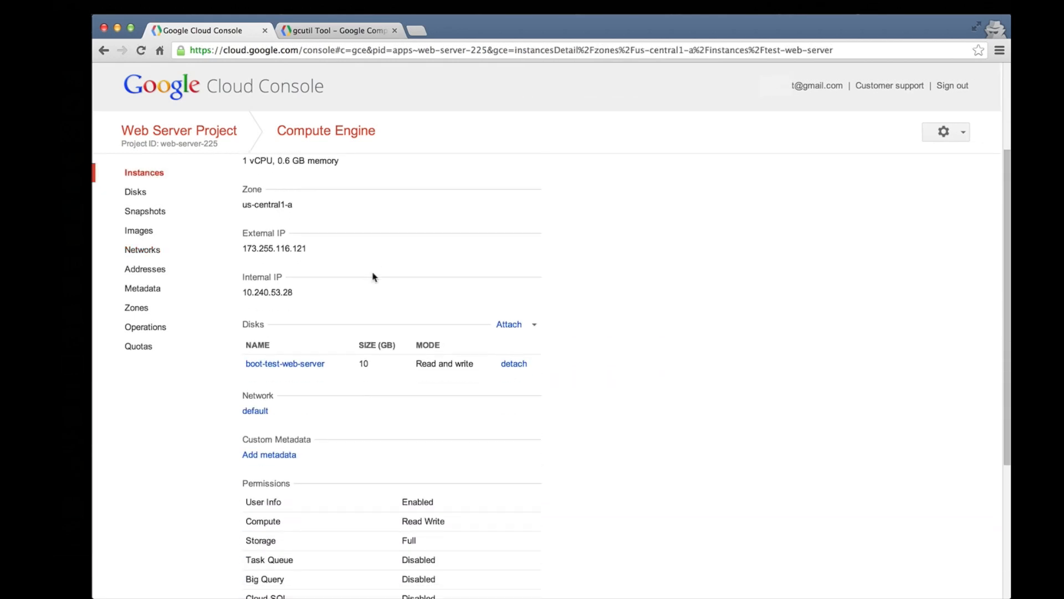
{"action": "scroll", "scroll_direction": "down", "scroll_amount": 3}
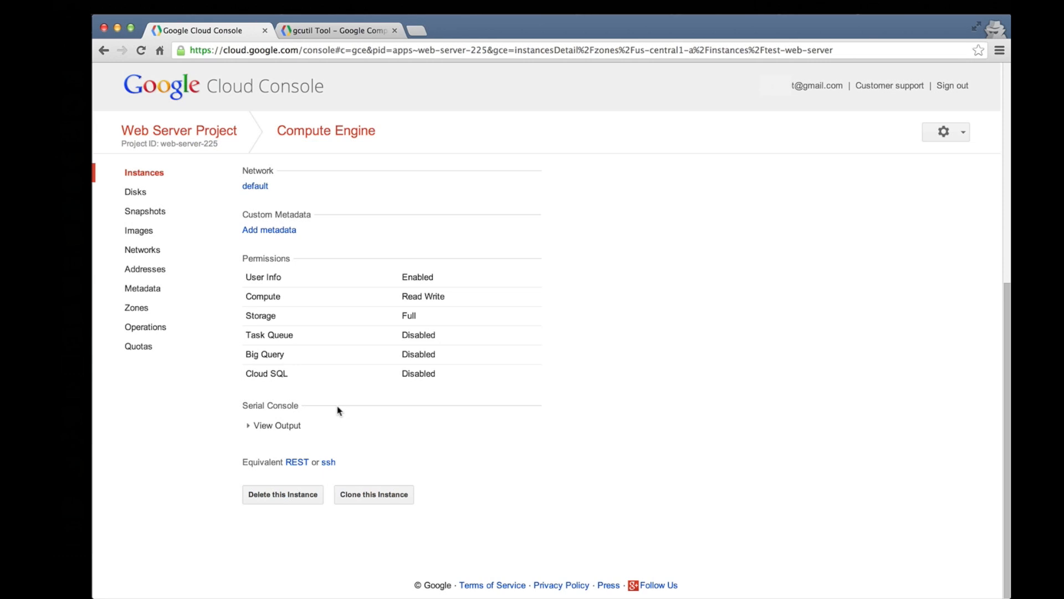
{"action": "left_click", "coordinate": [328, 461]}
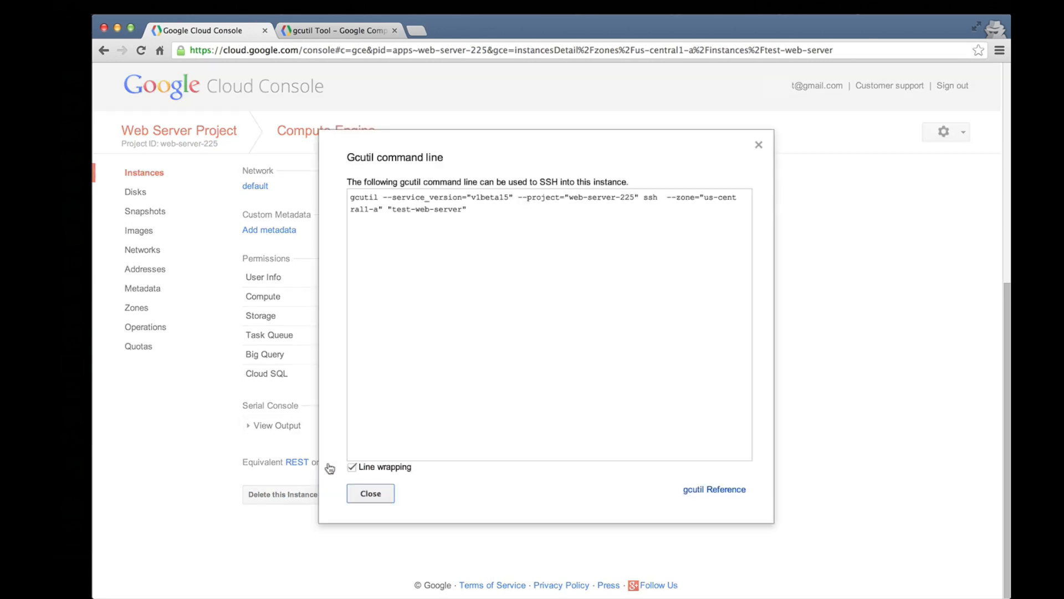
{"action": "mouse_move", "coordinate": [470, 214]}
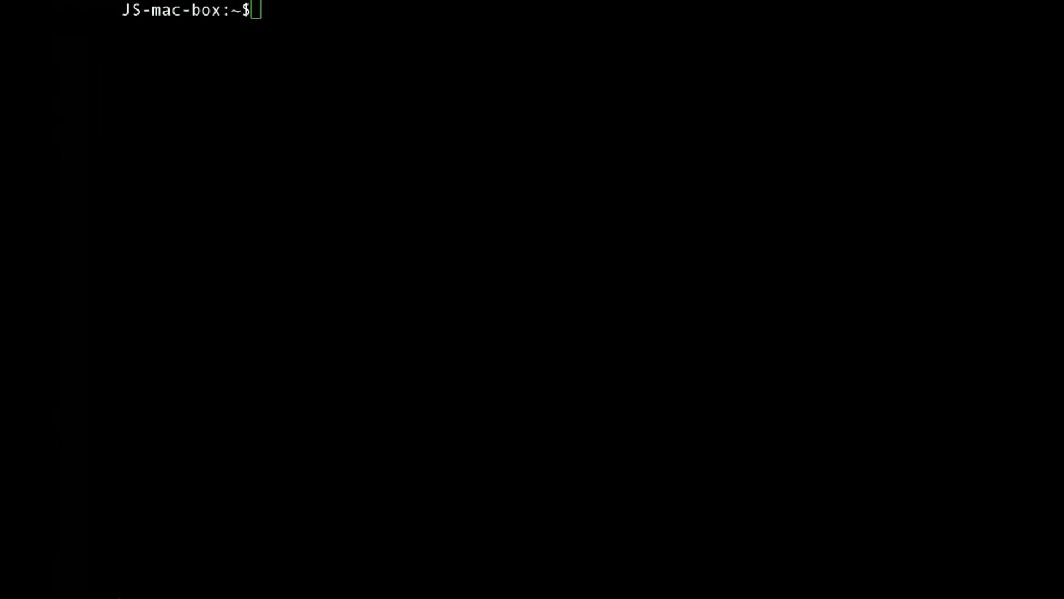
Run the gcutil ssh command for project web-server-225 in Terminal to log into test-web-server.
{"action": "type", "text": "gcutil --service_version=\"v1beta15\" --project=\"web-server-225\" ssh  --zone=\"us-central1-a\" \"test-web-server\""}
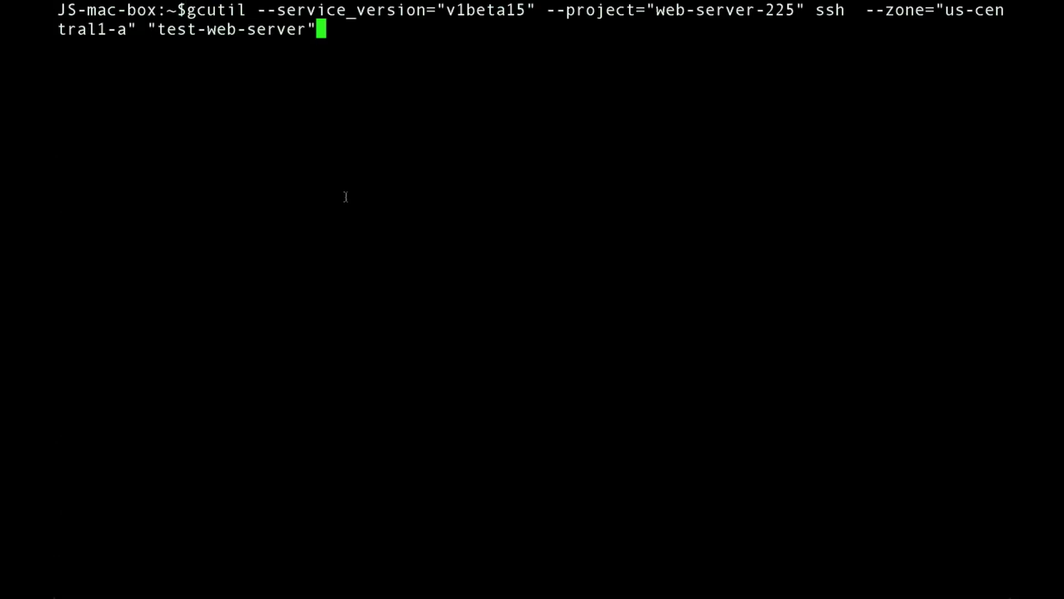
{"action": "key", "text": "Return"}
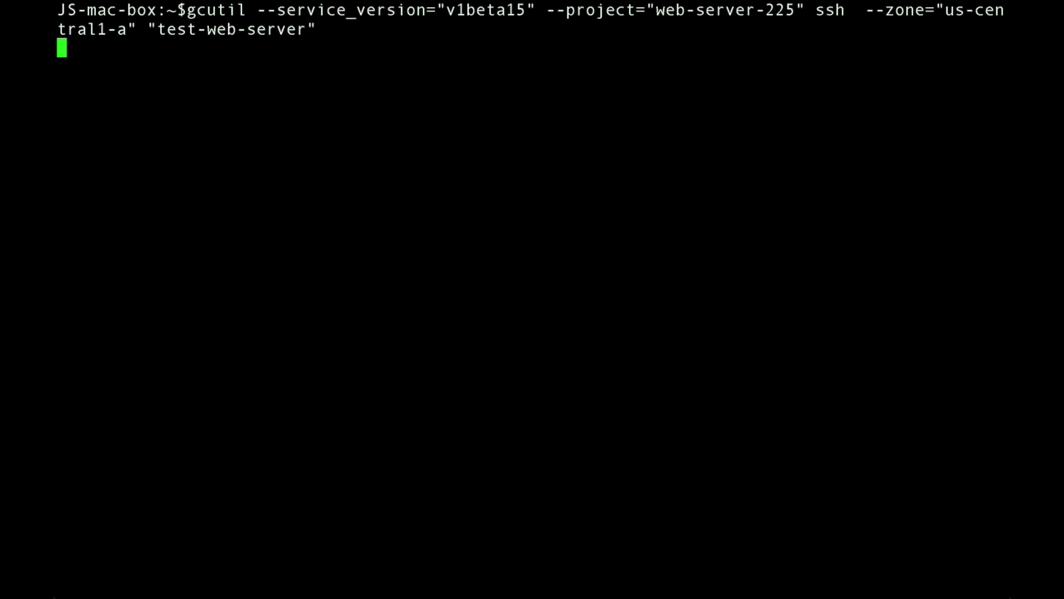
{"action": "key", "text": "Return"}
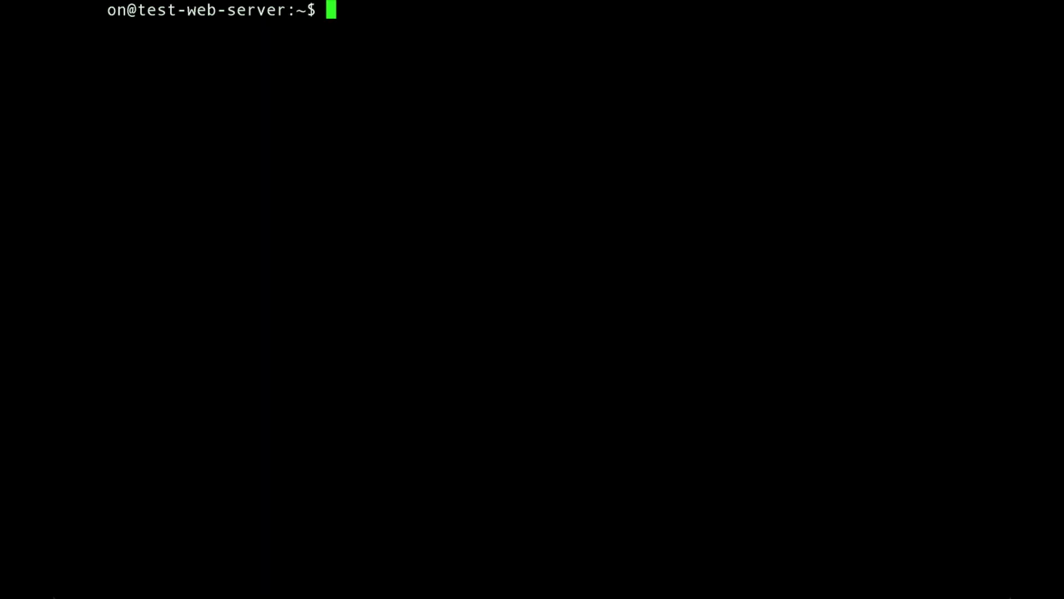
{"action": "mouse_move", "coordinate": [821, 516]}
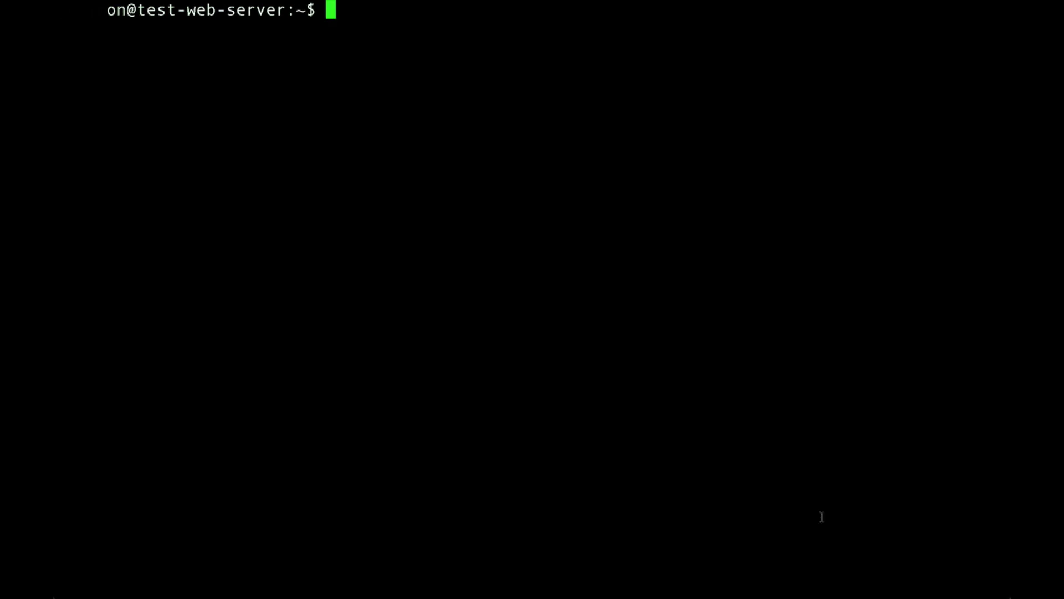
Run sudo apt-get install apache2, answer y, and return to a clean prompt.
{"action": "type", "text": "sudo"}
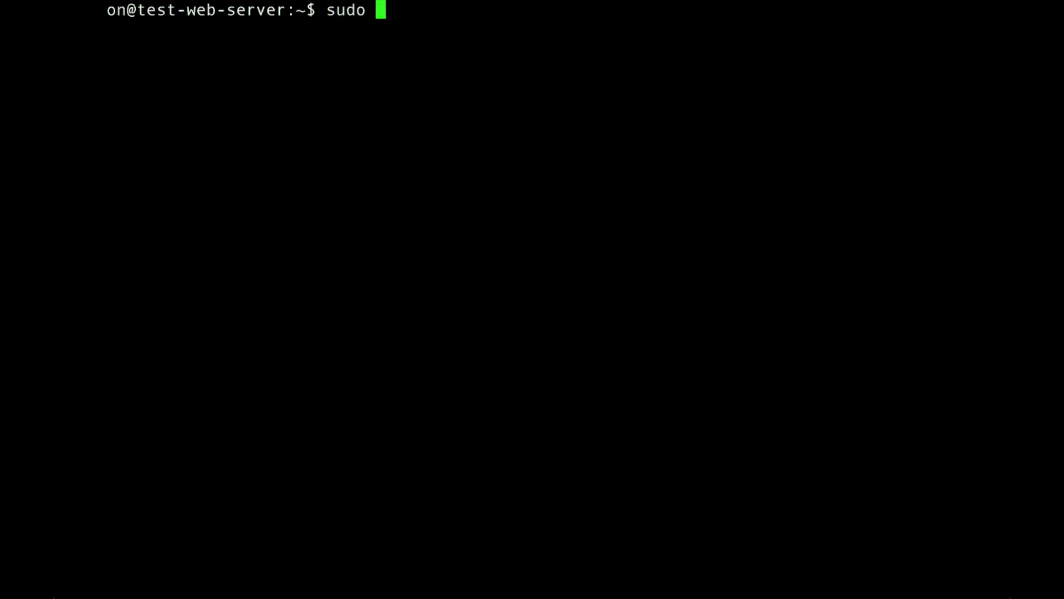
{"action": "type", "text": "apt-get install ap"}
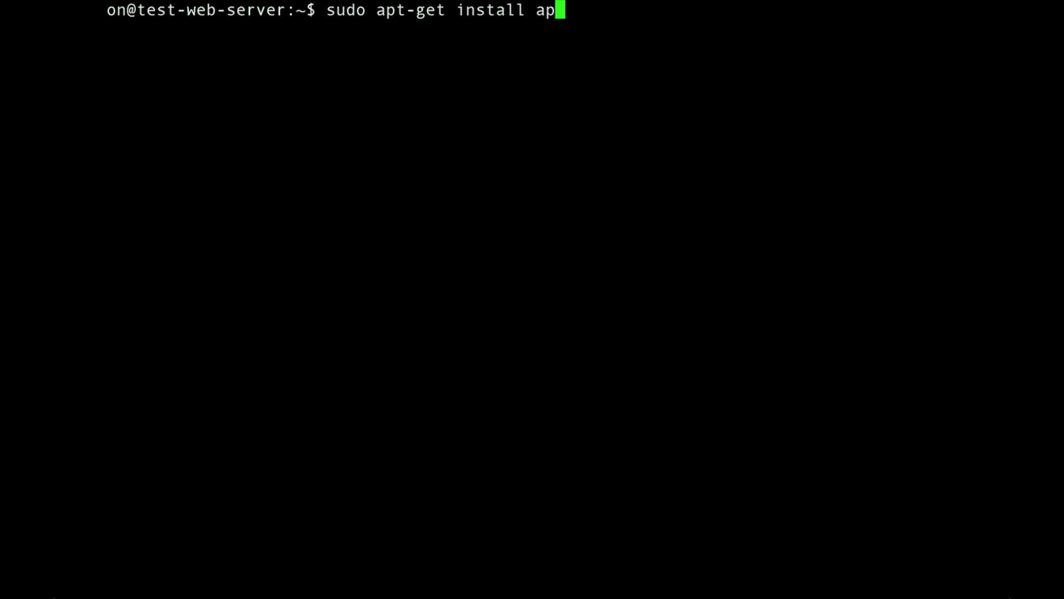
{"action": "key", "text": "Return"}
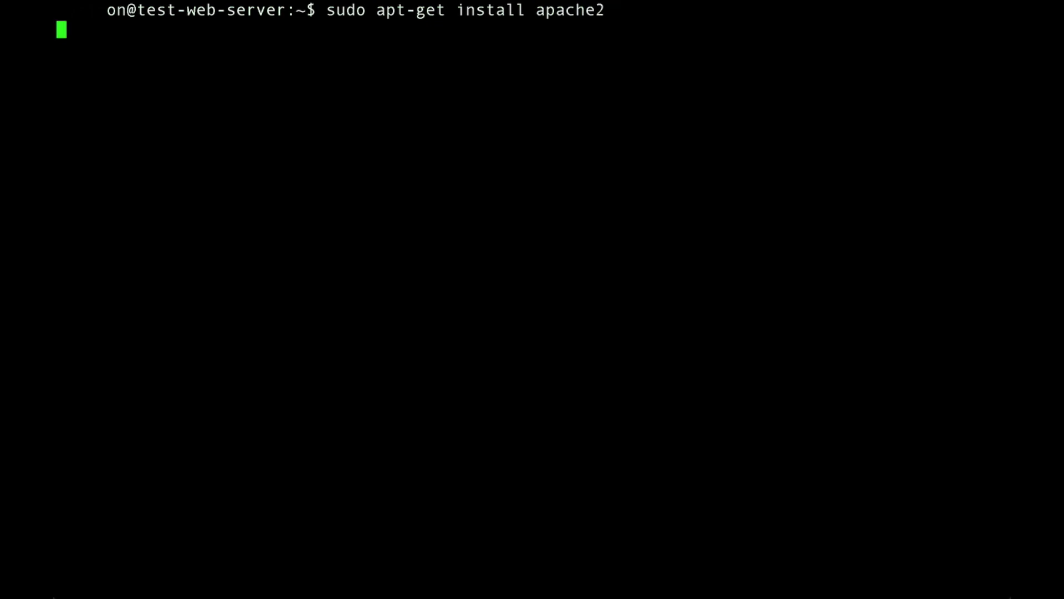
{"action": "key", "text": "Return"}
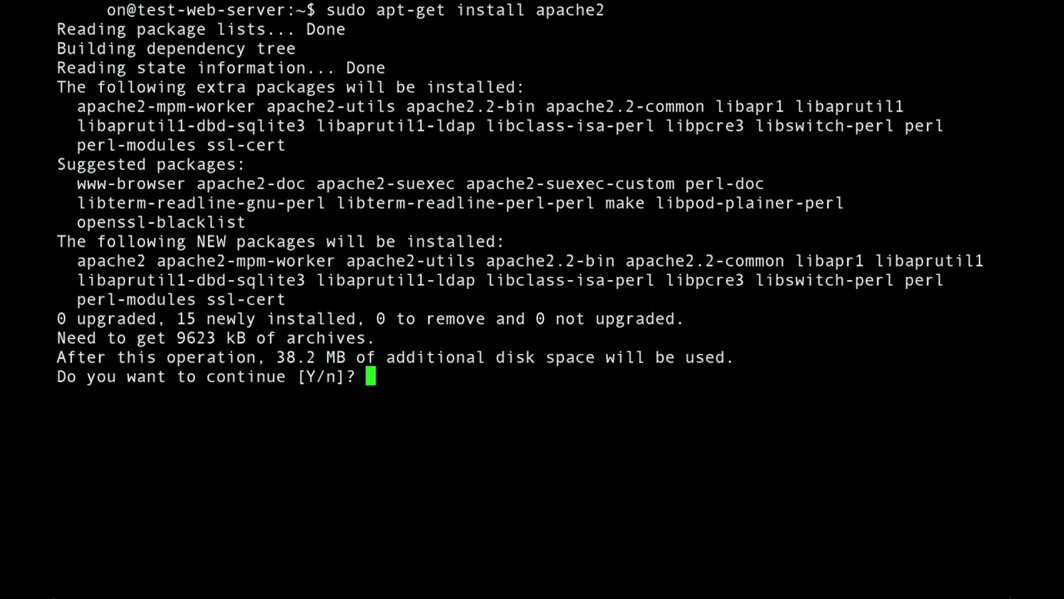
{"action": "type", "text": "y"}
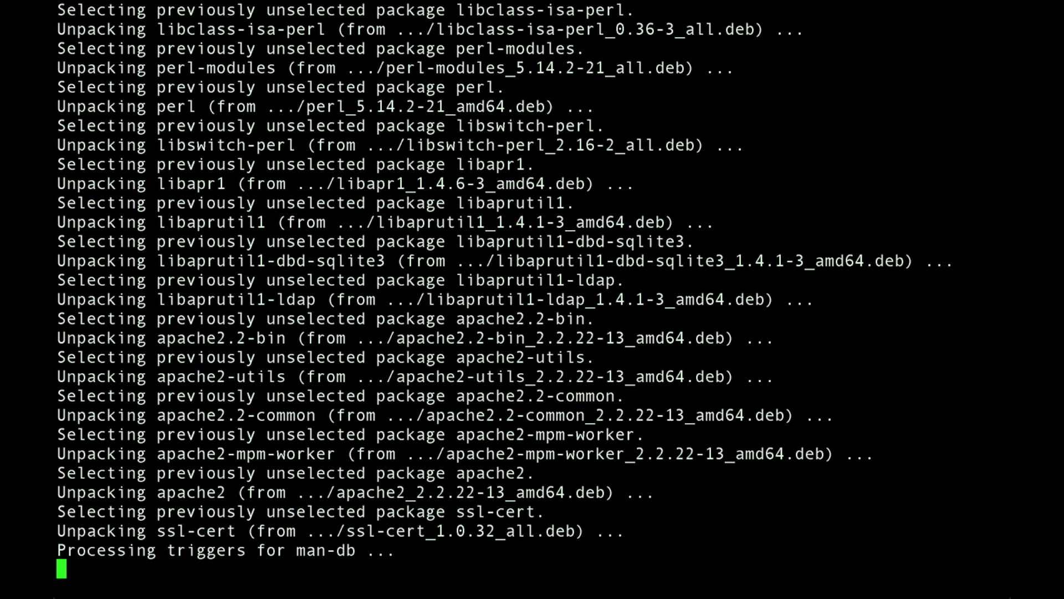
{"action": "scroll", "scroll_direction": "down", "scroll_amount": 3}
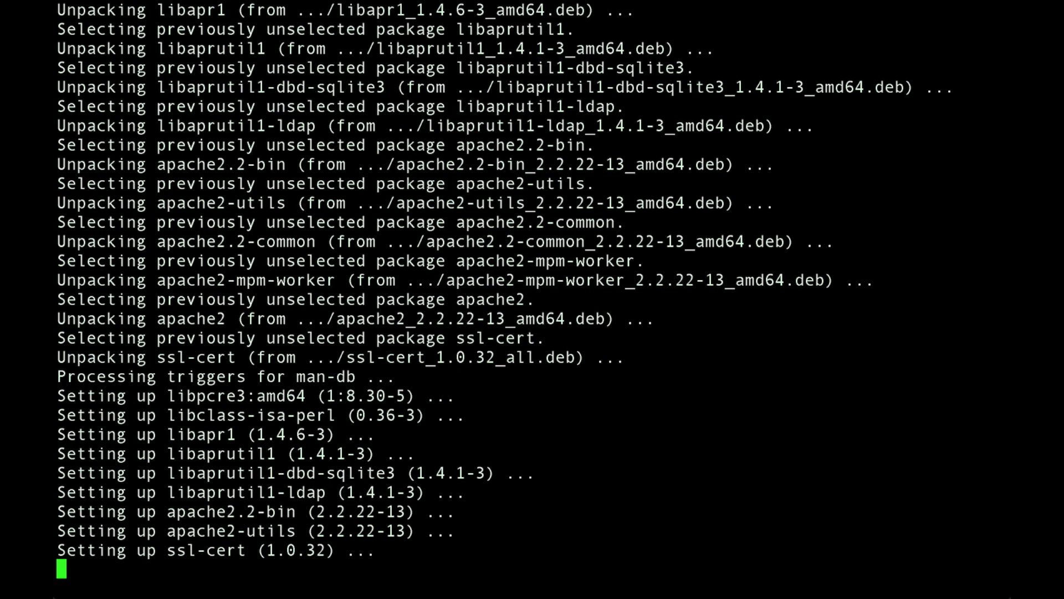
{"action": "scroll", "scroll_direction": "down", "scroll_amount": 3}
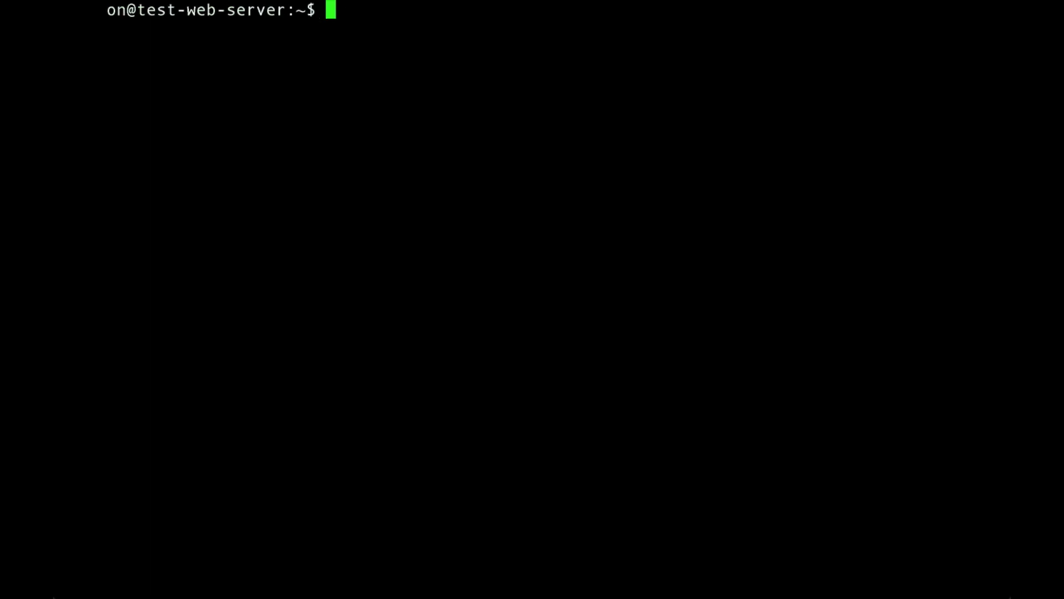
{"action": "mouse_move", "coordinate": [458, 265]}
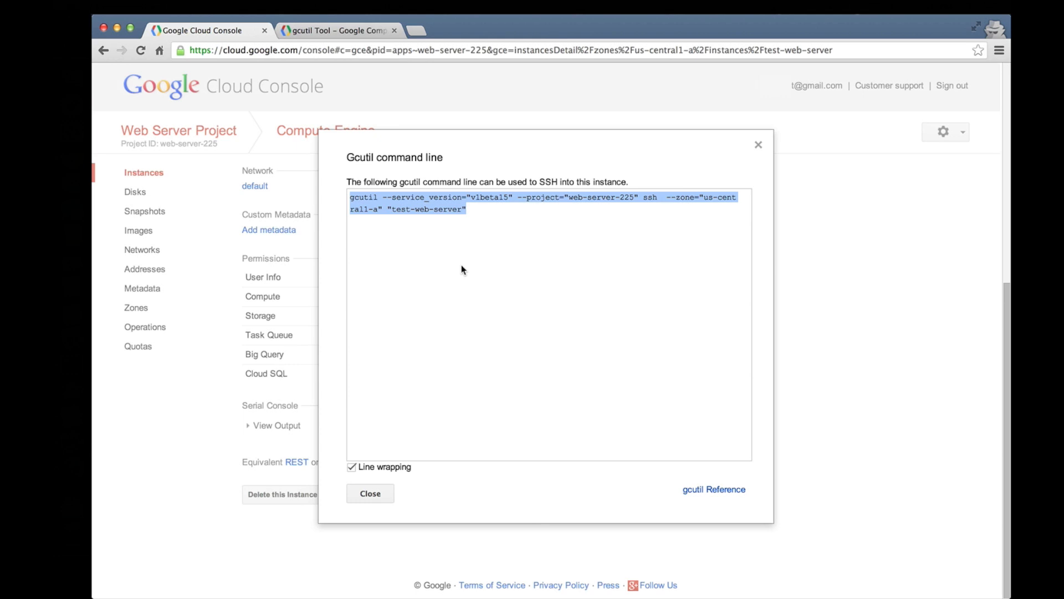
{"action": "mouse_move", "coordinate": [371, 493]}
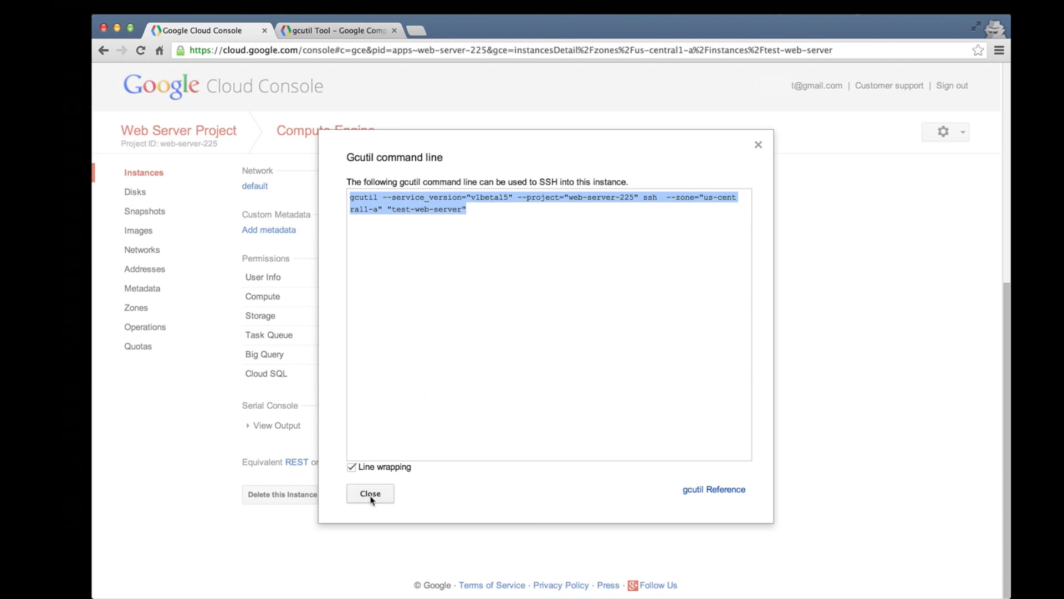
Copy the external IP 173.255.116.121 from the instance page into a new browser tab's address bar.
{"action": "left_click", "coordinate": [370, 493]}
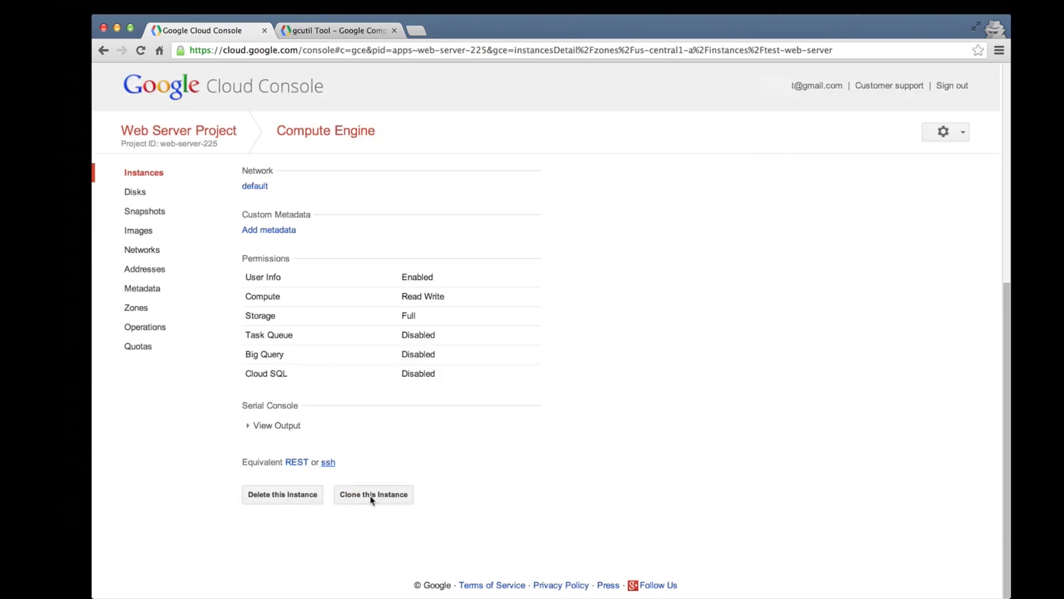
{"action": "scroll", "scroll_direction": "up", "scroll_amount": 3}
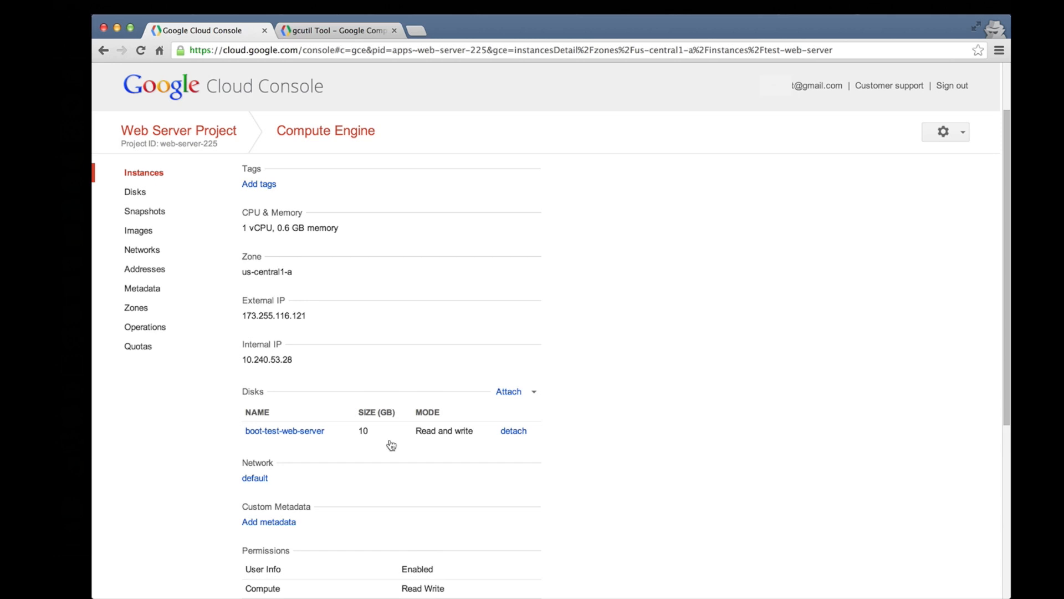
{"action": "scroll", "scroll_direction": "up", "scroll_amount": 3}
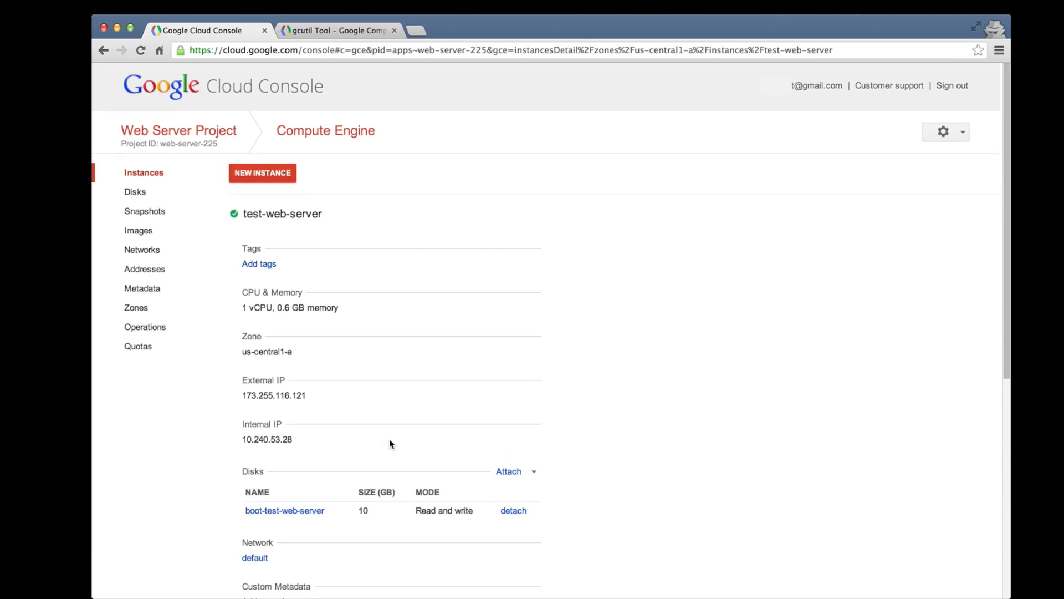
{"action": "mouse_move", "coordinate": [270, 384]}
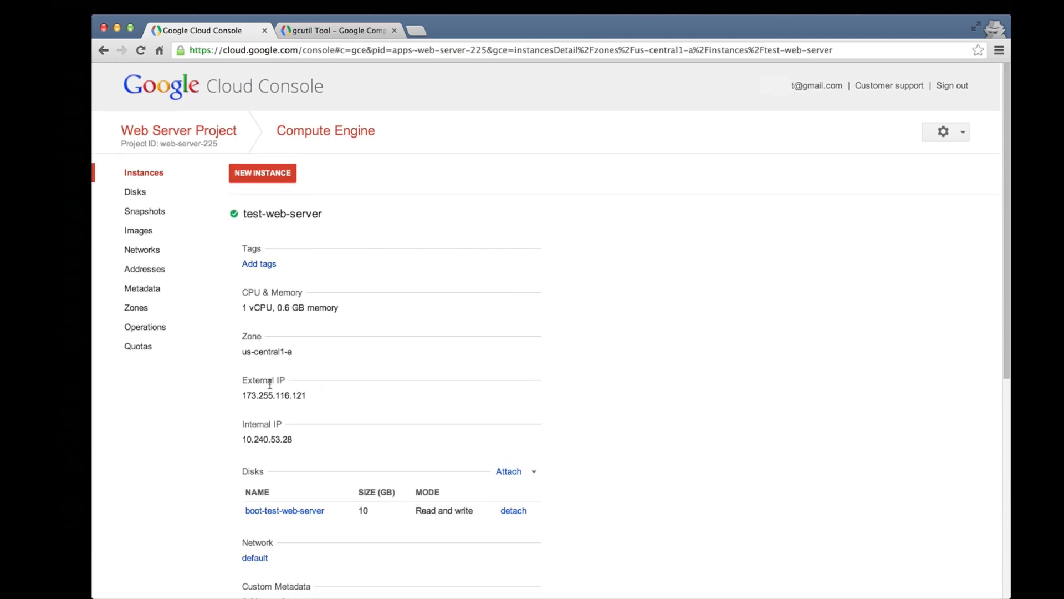
{"action": "double_click", "coordinate": [273, 395]}
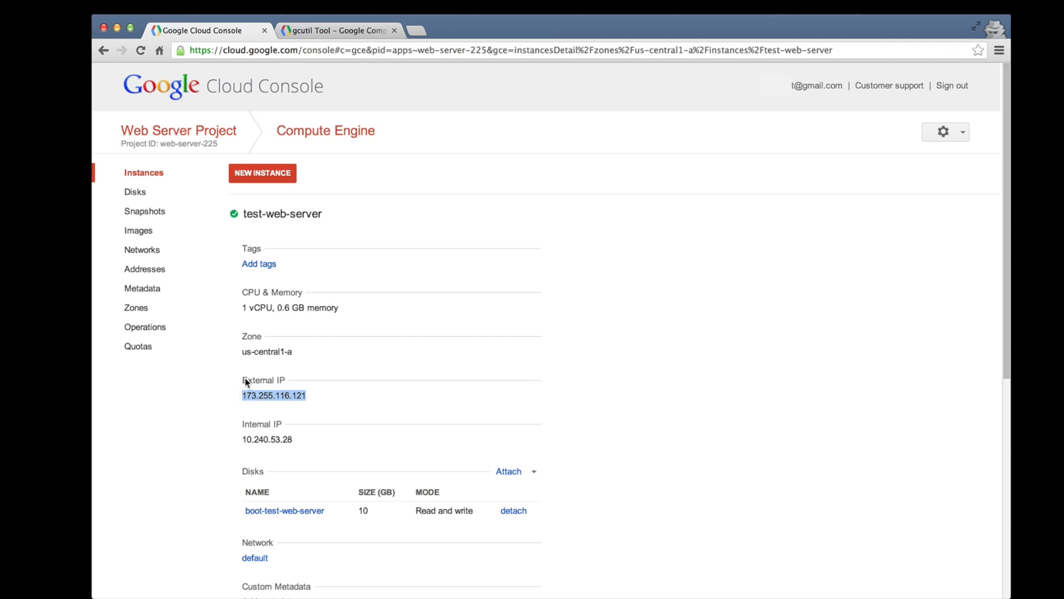
{"action": "left_click", "coordinate": [412, 31]}
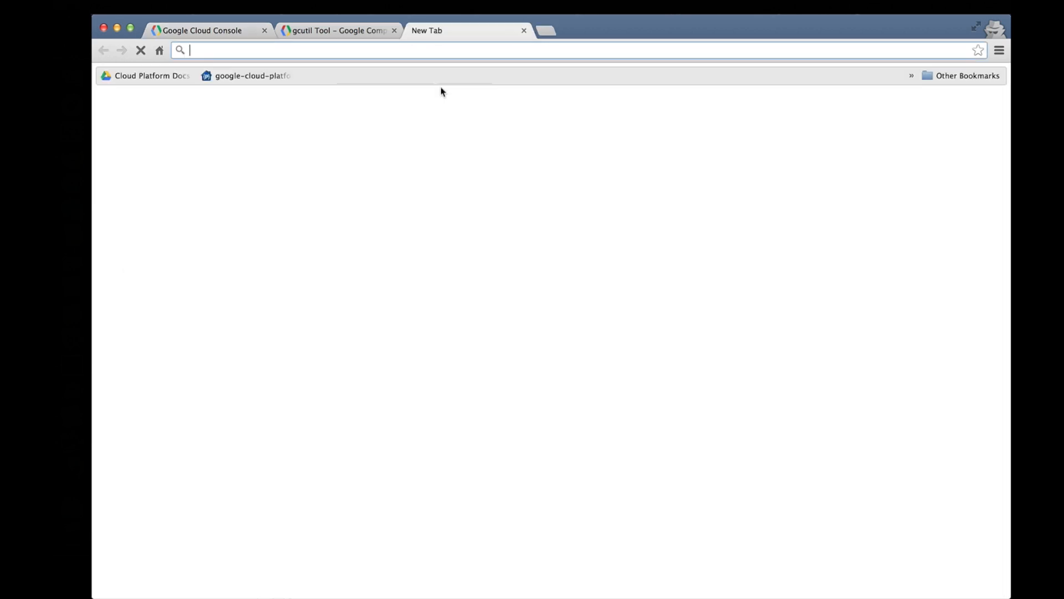
{"action": "type", "text": "173.255.116.121"}
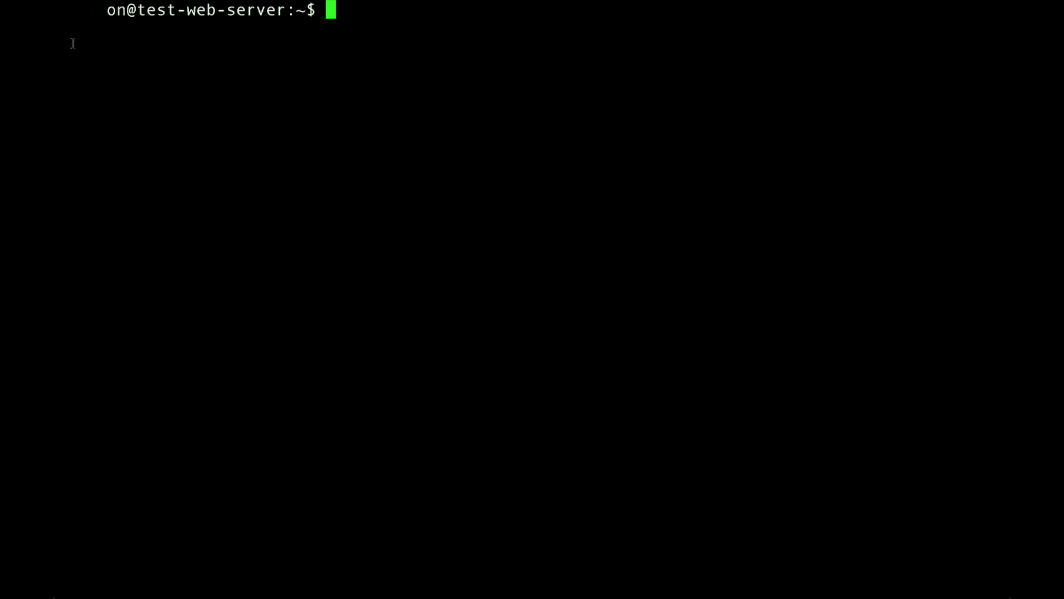
Open /var/www/index.html in nano with sudo.
{"action": "type", "text": "su"}
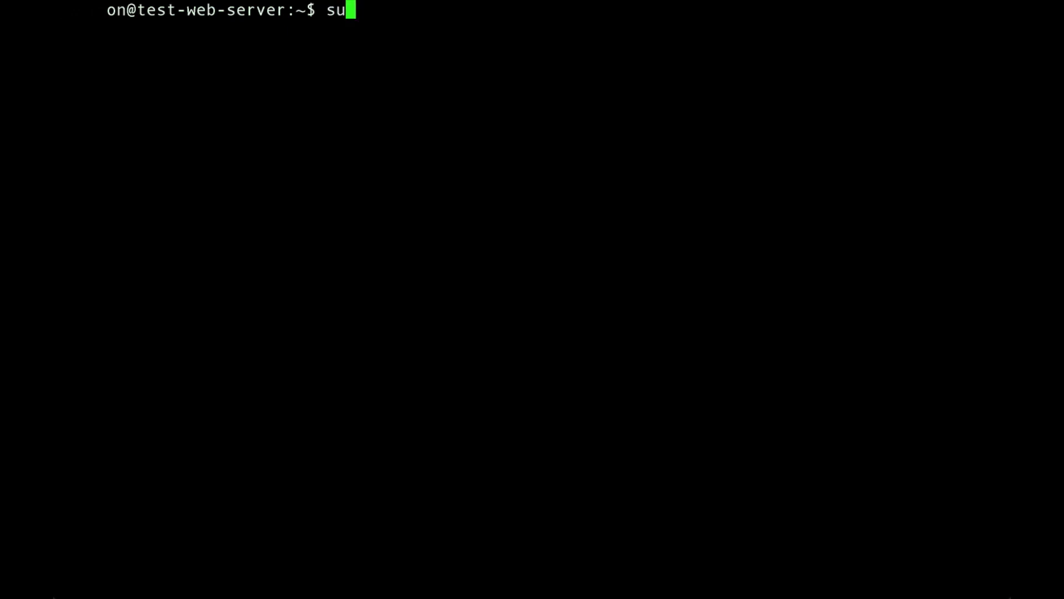
{"action": "type", "text": "do"}
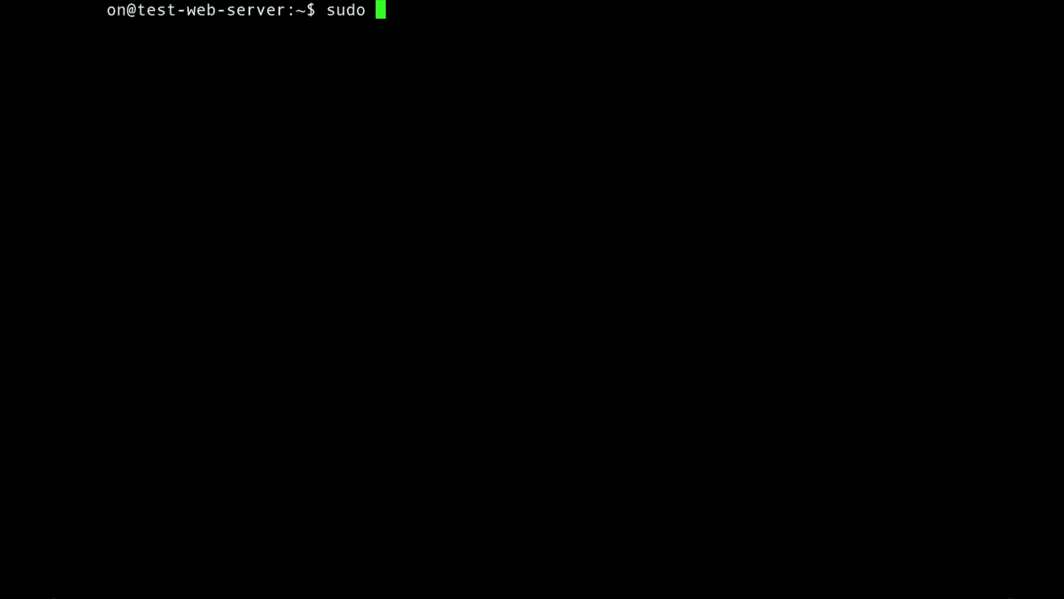
{"action": "type", "text": "nano"}
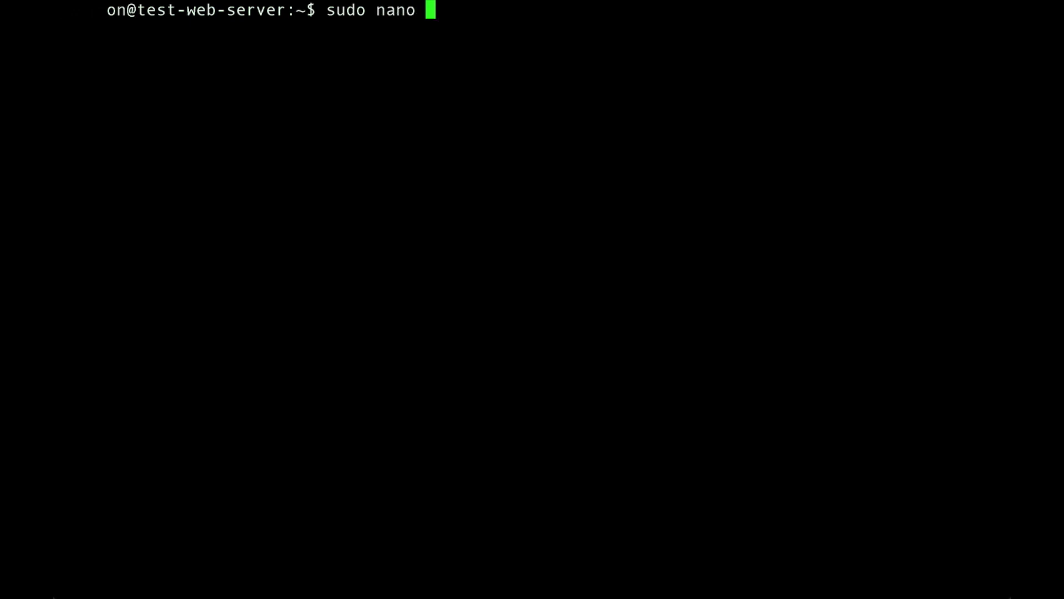
{"action": "type", "text": "/var"}
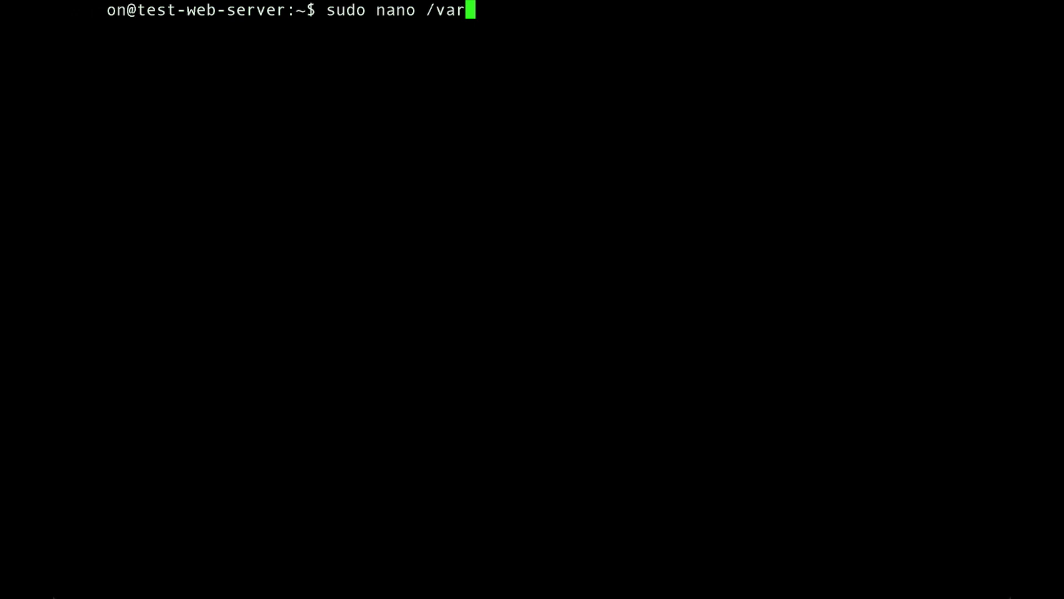
{"action": "type", "text": "/www/index"}
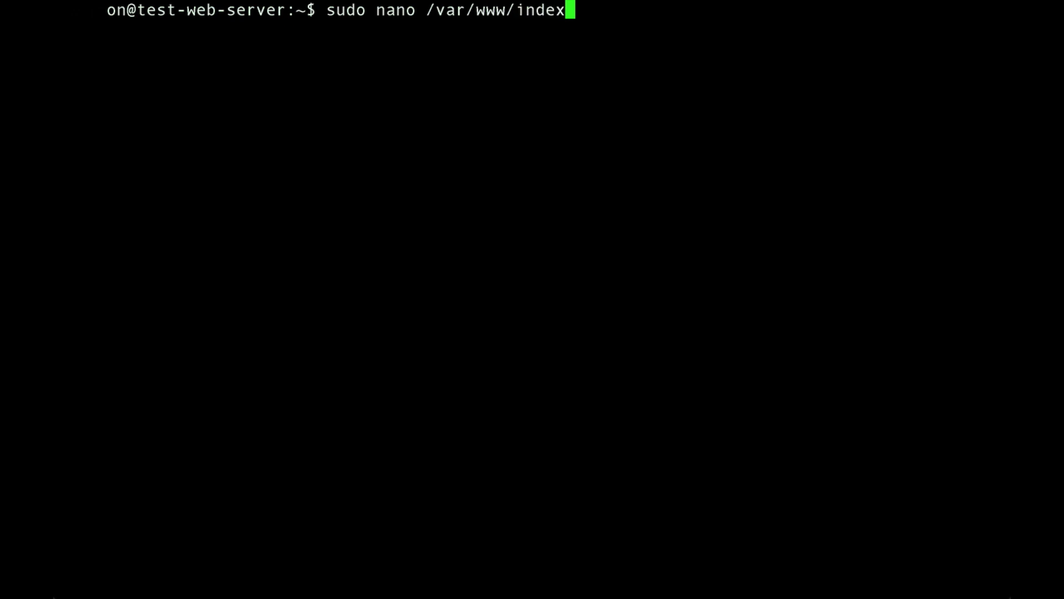
{"action": "type", "text": ".html"}
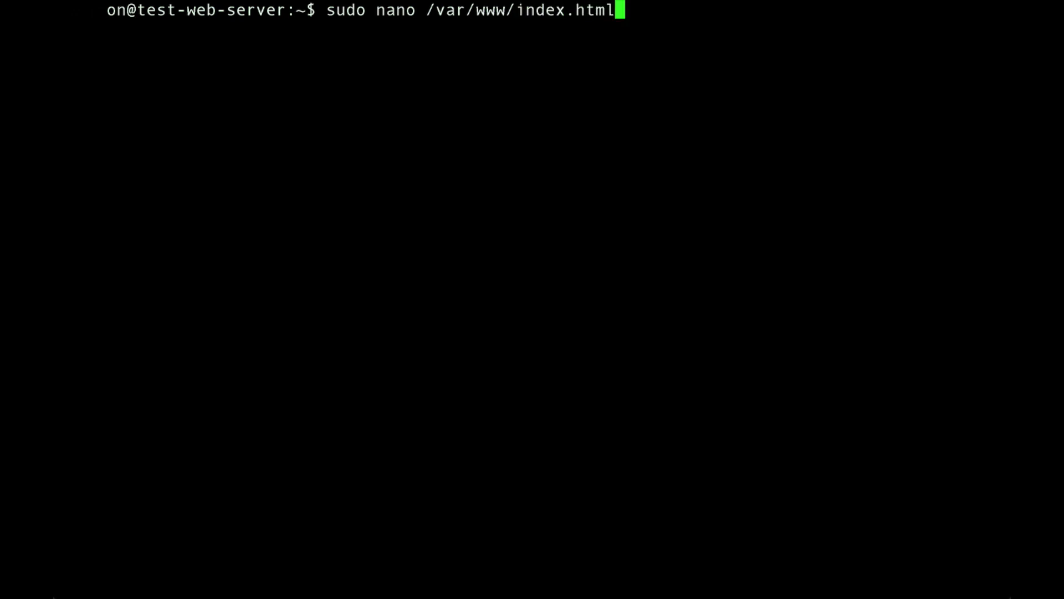
{"action": "key", "text": "Return"}
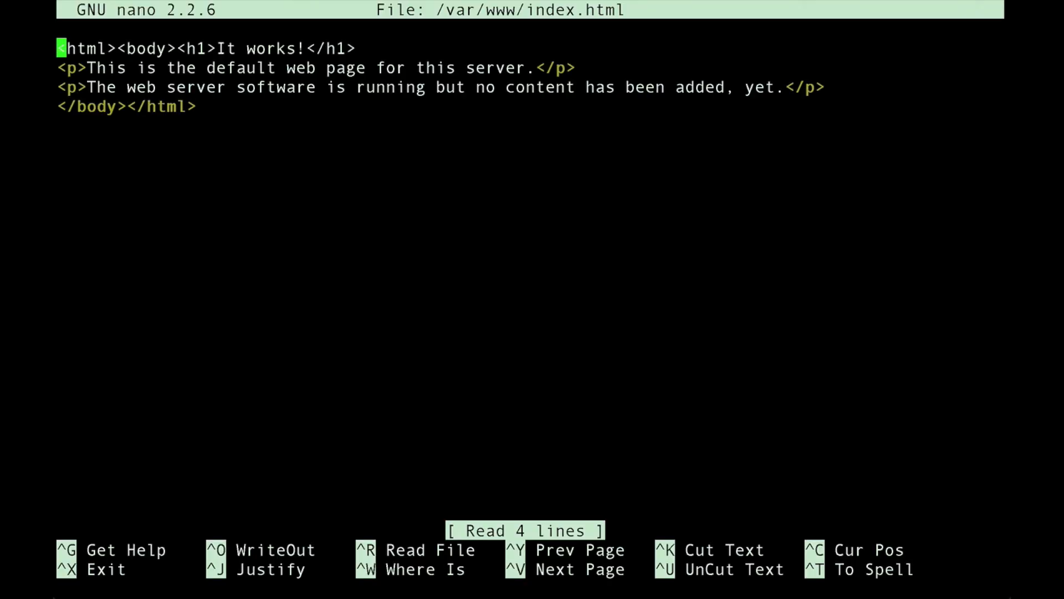
Replace the default heading and paragraph with an img tag for codelab-images/3532.png and save the file.
{"action": "key", "text": "End"}
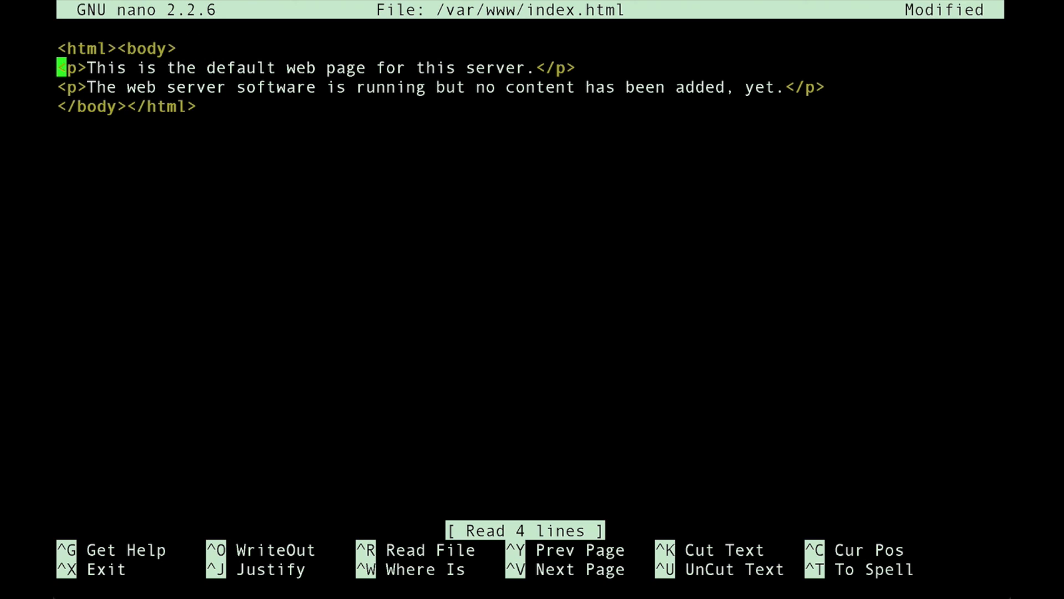
{"action": "key", "text": "ctrl+k"}
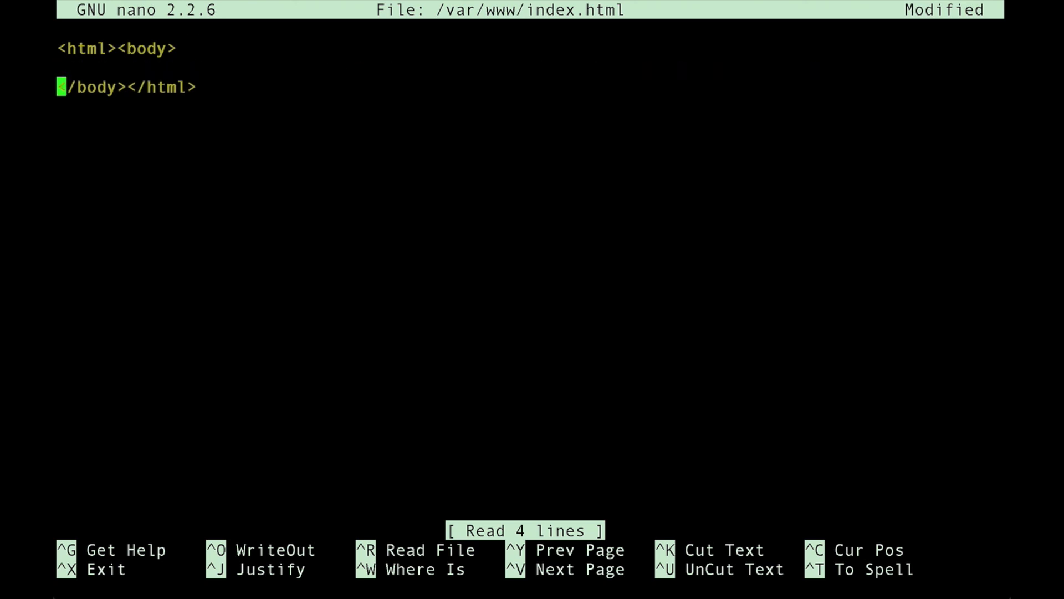
{"action": "type", "text": "<img src=\"http://commondatastorage.googleapis.com/codelab-images/3532.png\">"}
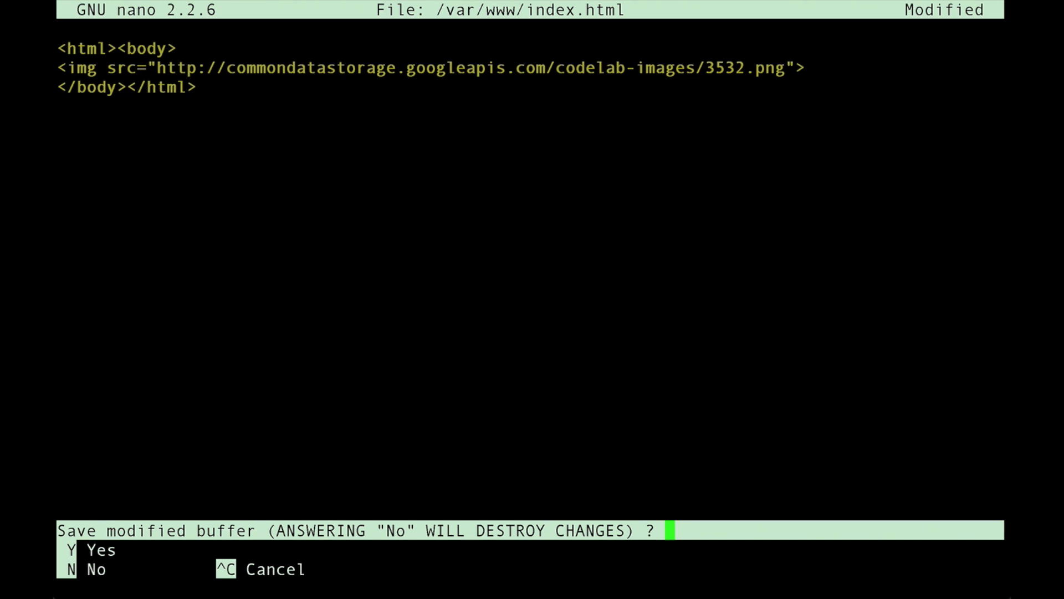
{"action": "key", "text": "y"}
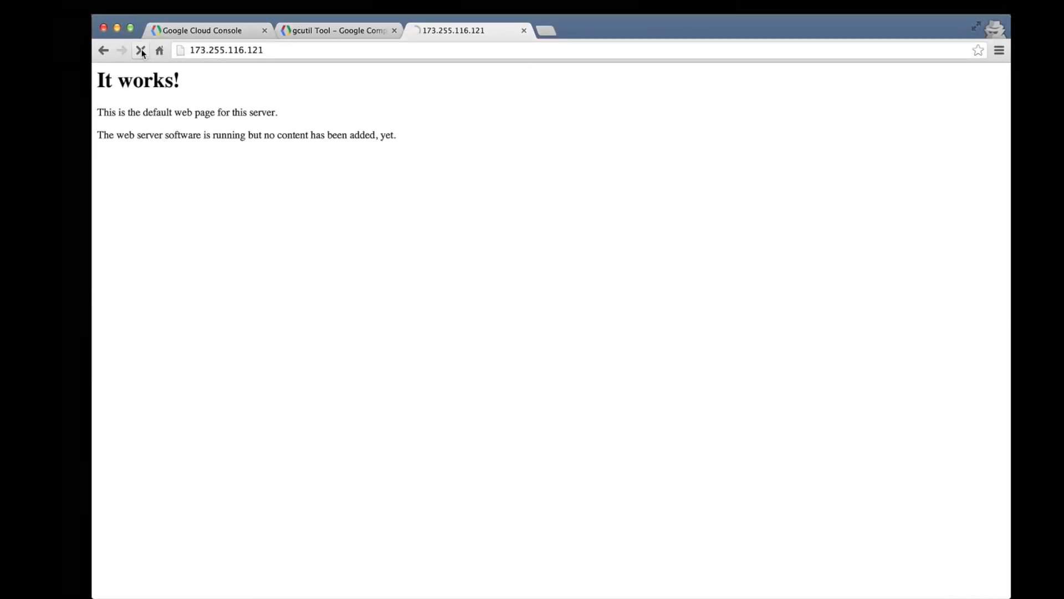
Reload the 173.255.116.121 tab so it shows the codelab star-field image.
{"action": "left_click", "coordinate": [141, 50]}
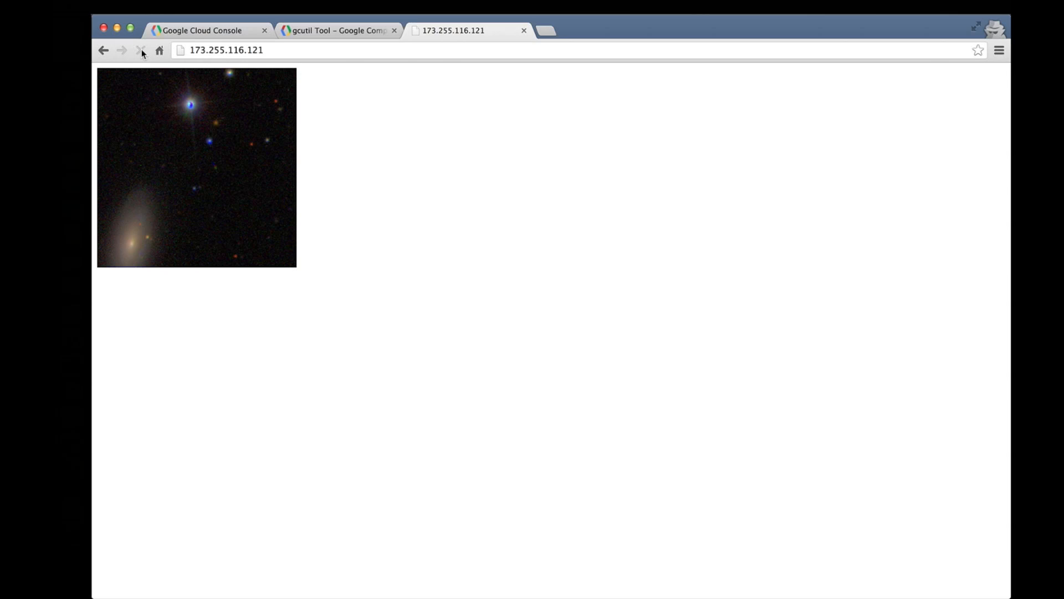
{"action": "left_click", "coordinate": [141, 50]}
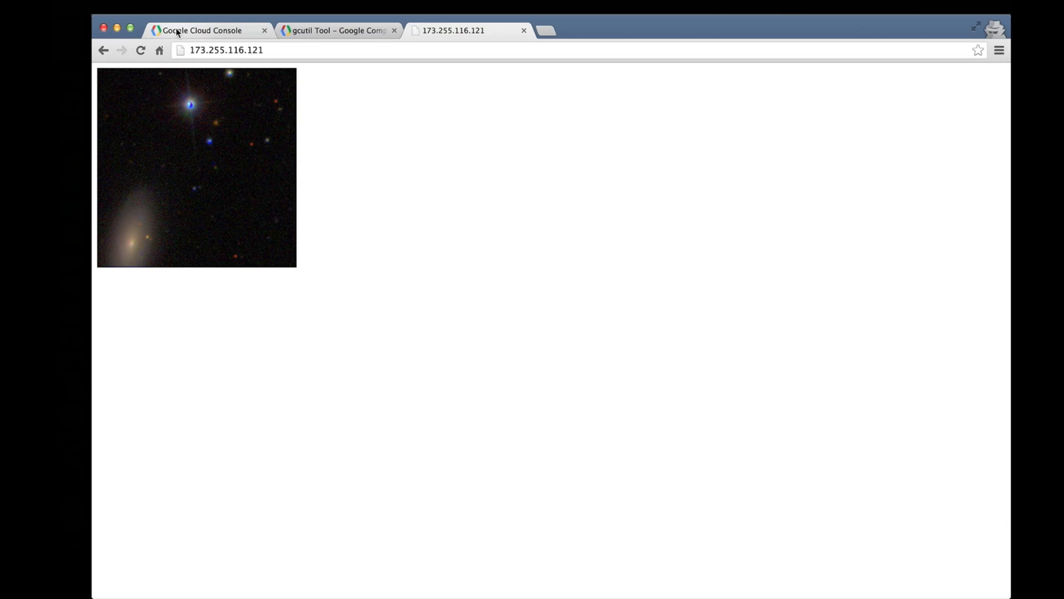
Delete the test-web-server instance from its details page and confirm, leaving no instances listed.
{"action": "left_click", "coordinate": [201, 30]}
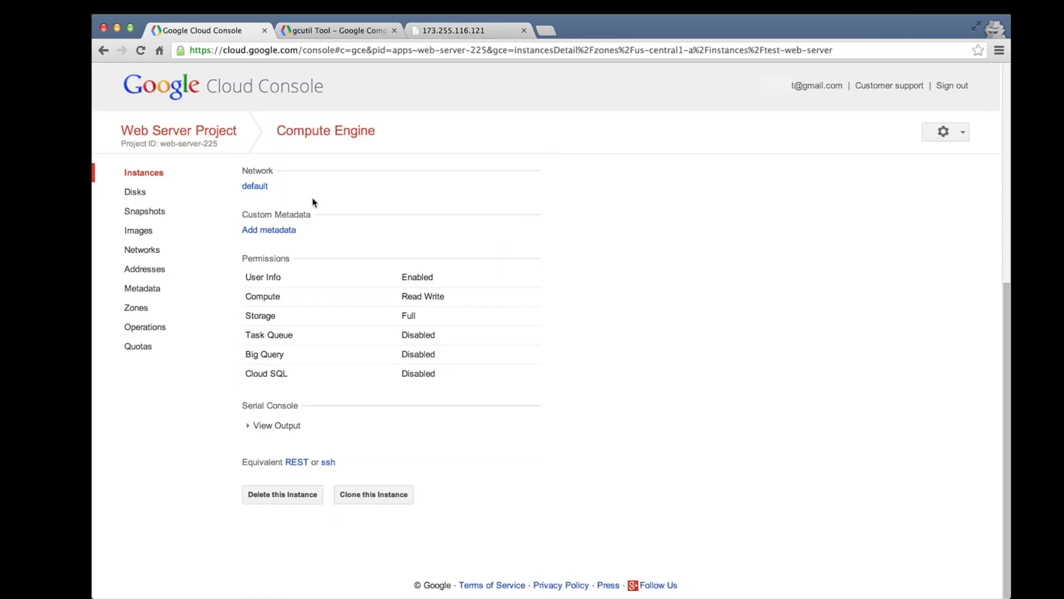
{"action": "left_click", "coordinate": [281, 494]}
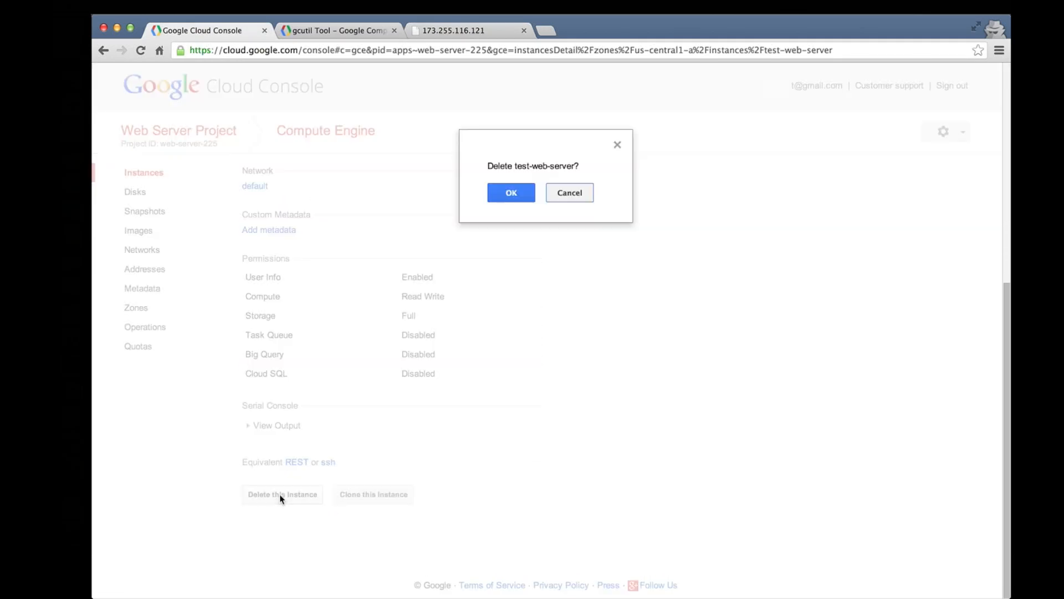
{"action": "left_click", "coordinate": [511, 192]}
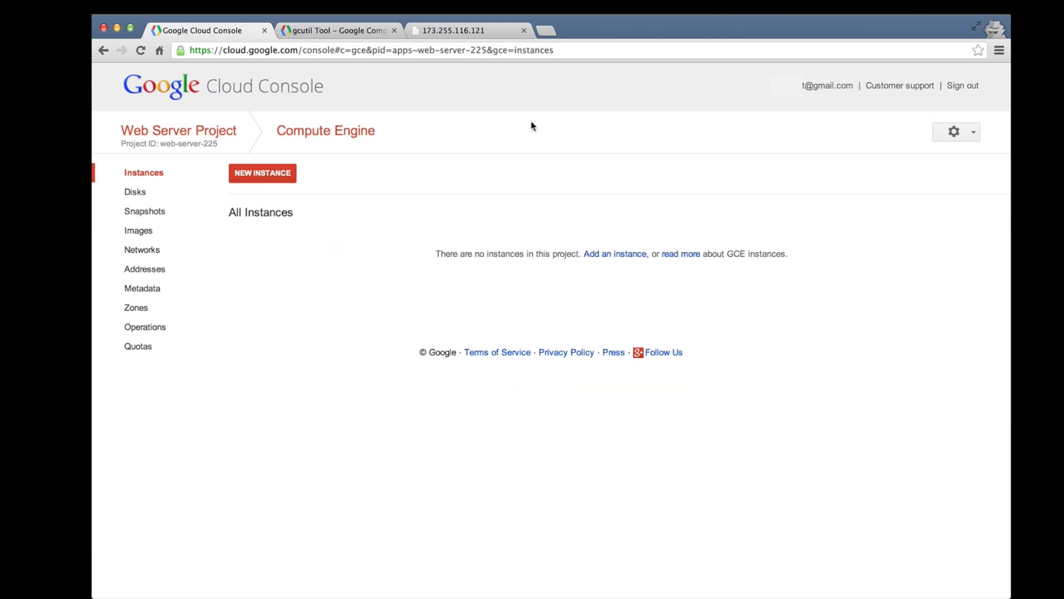
{"action": "mouse_move", "coordinate": [135, 192]}
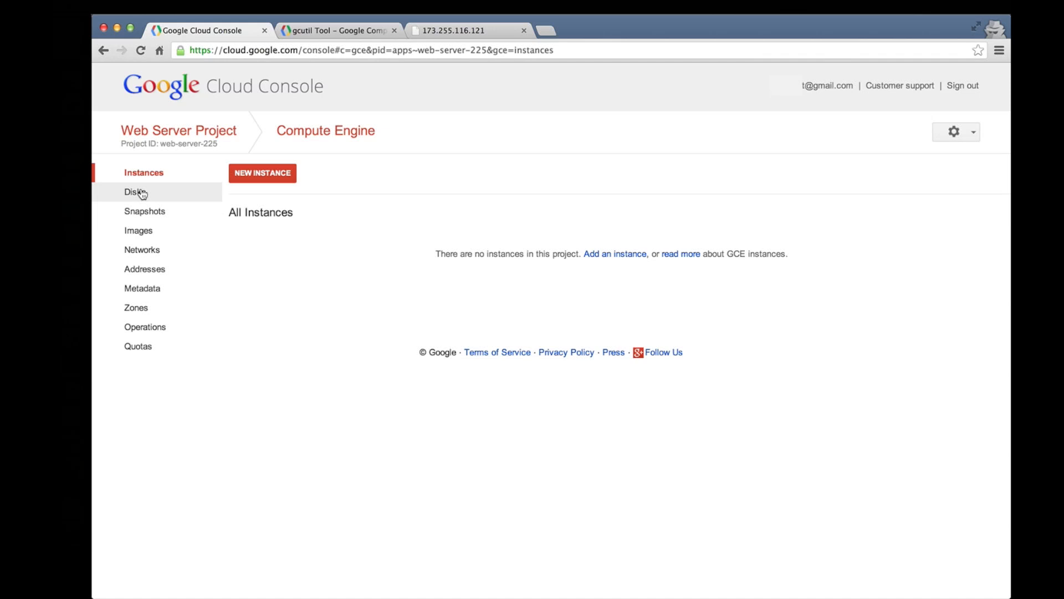
Delete the boot-test-web-server disk from its details page and confirm the deletion.
{"action": "left_click", "coordinate": [134, 192]}
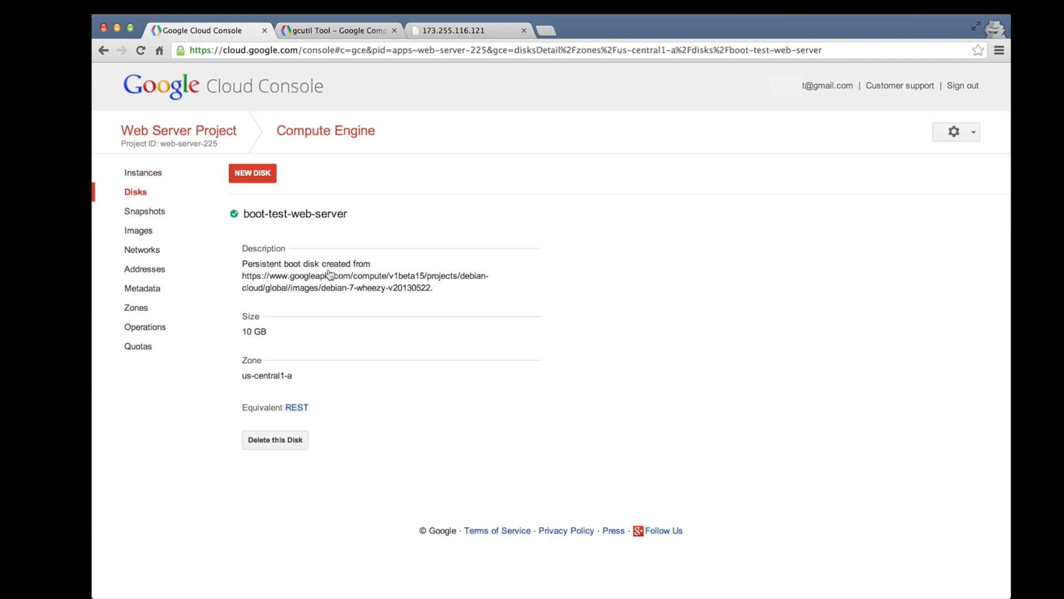
{"action": "left_click", "coordinate": [275, 439]}
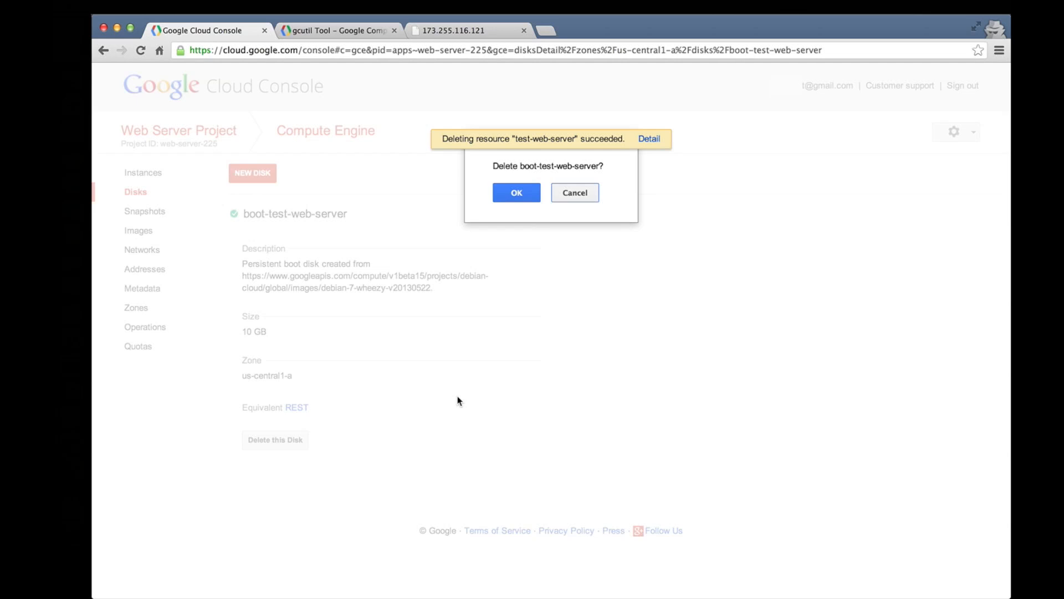
{"action": "left_click", "coordinate": [516, 192]}
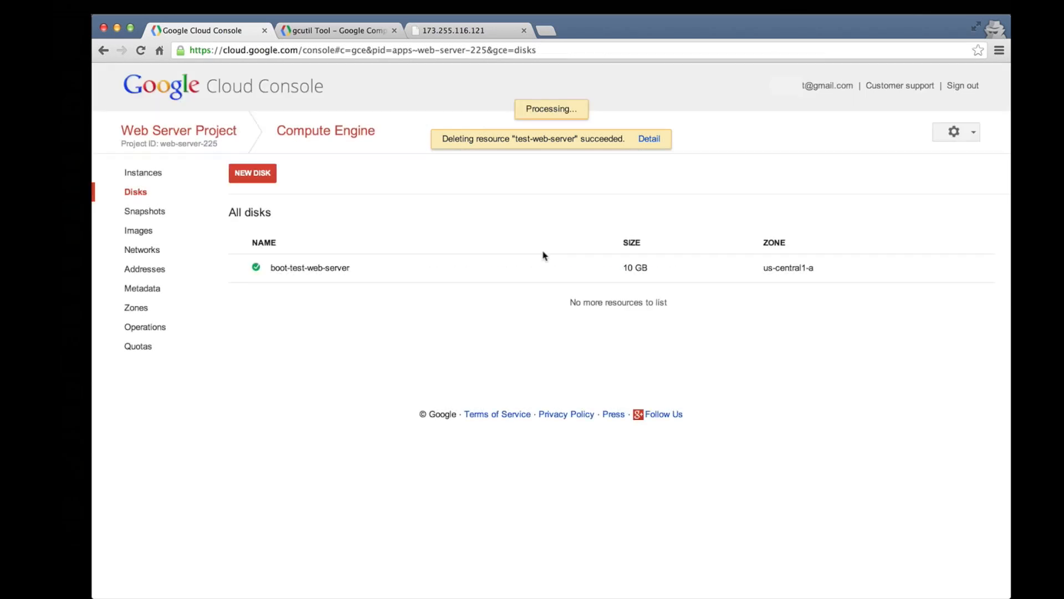